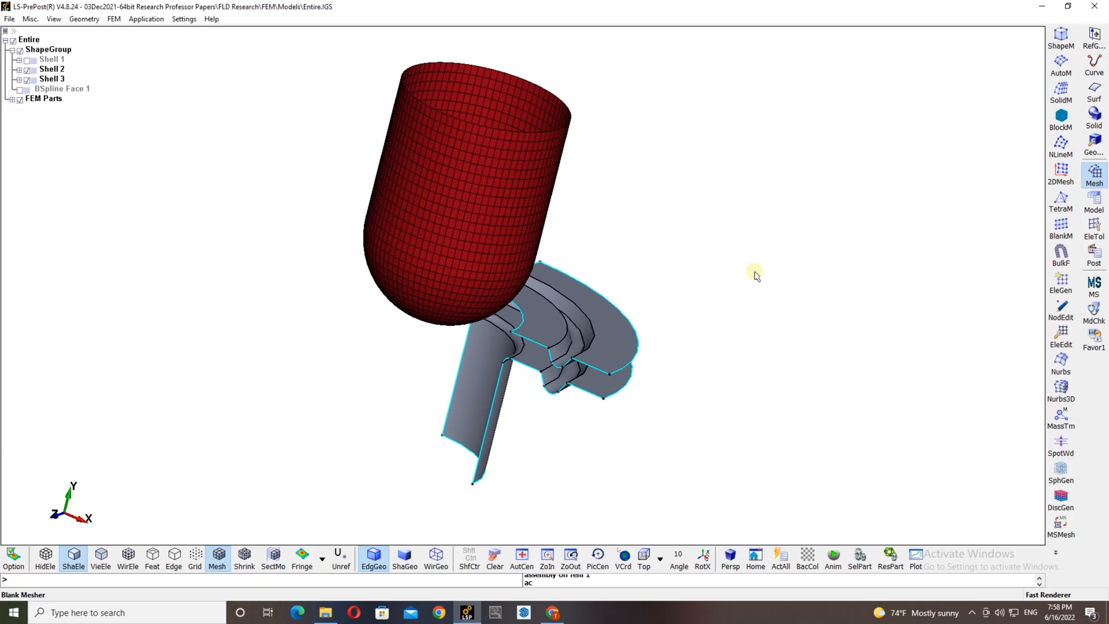
{"action": "mouse_move", "coordinate": [752, 282]}
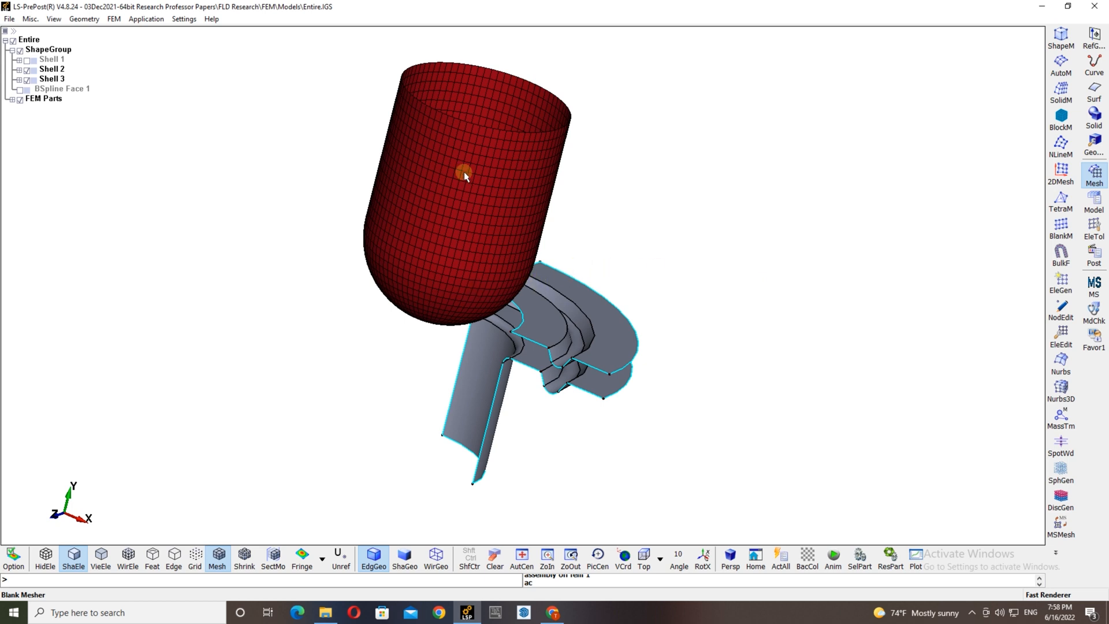
{"action": "mouse_move", "coordinate": [500, 230]}
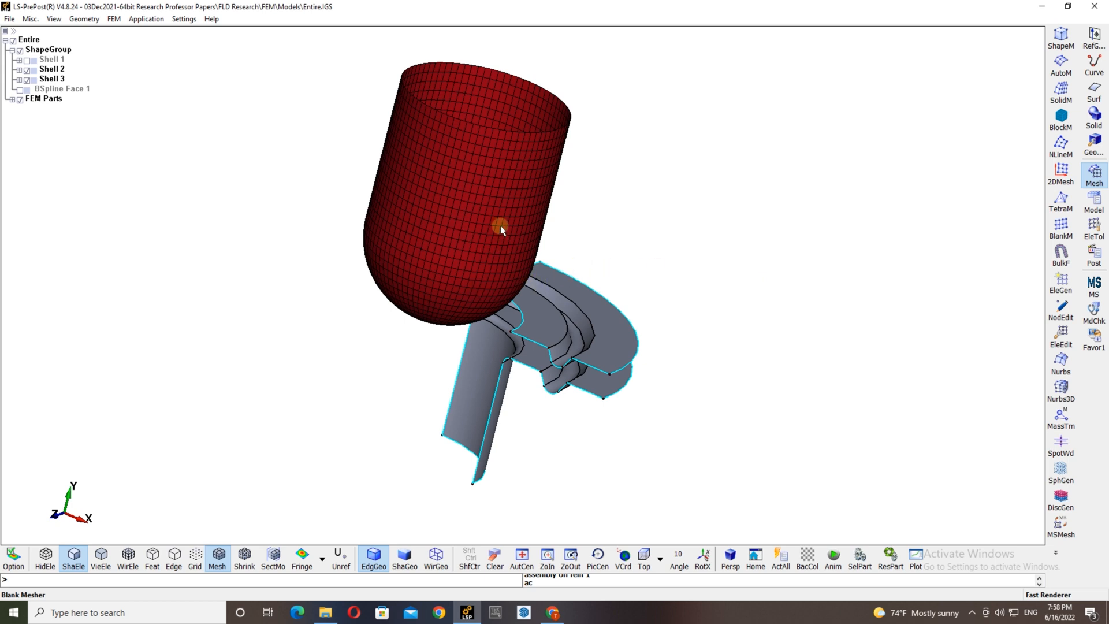
{"action": "mouse_move", "coordinate": [513, 206]}
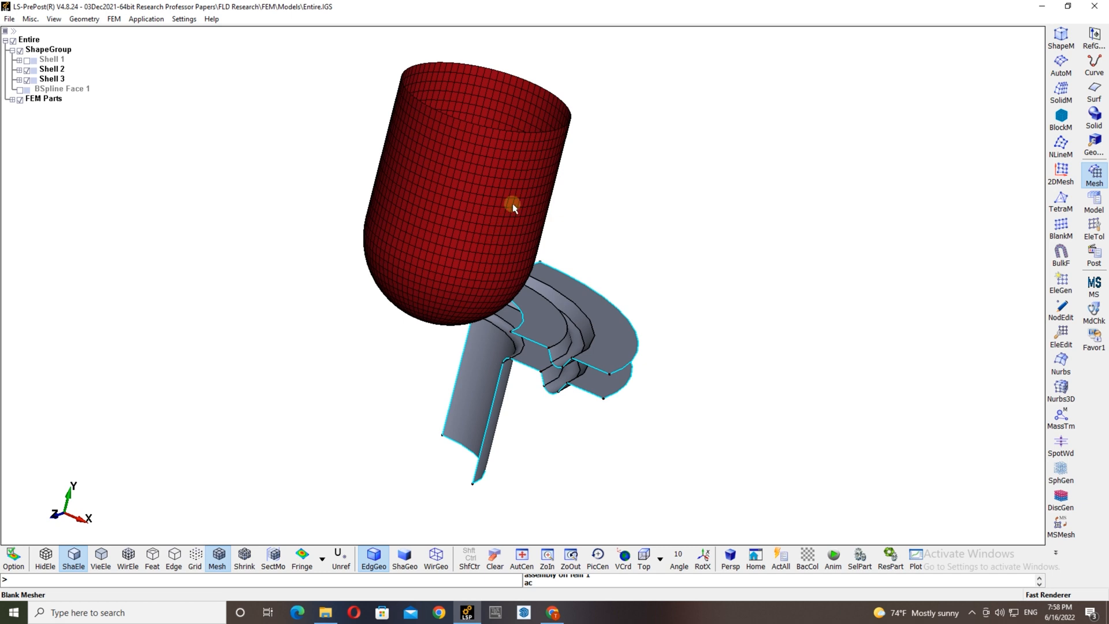
{"action": "mouse_move", "coordinate": [467, 223]}
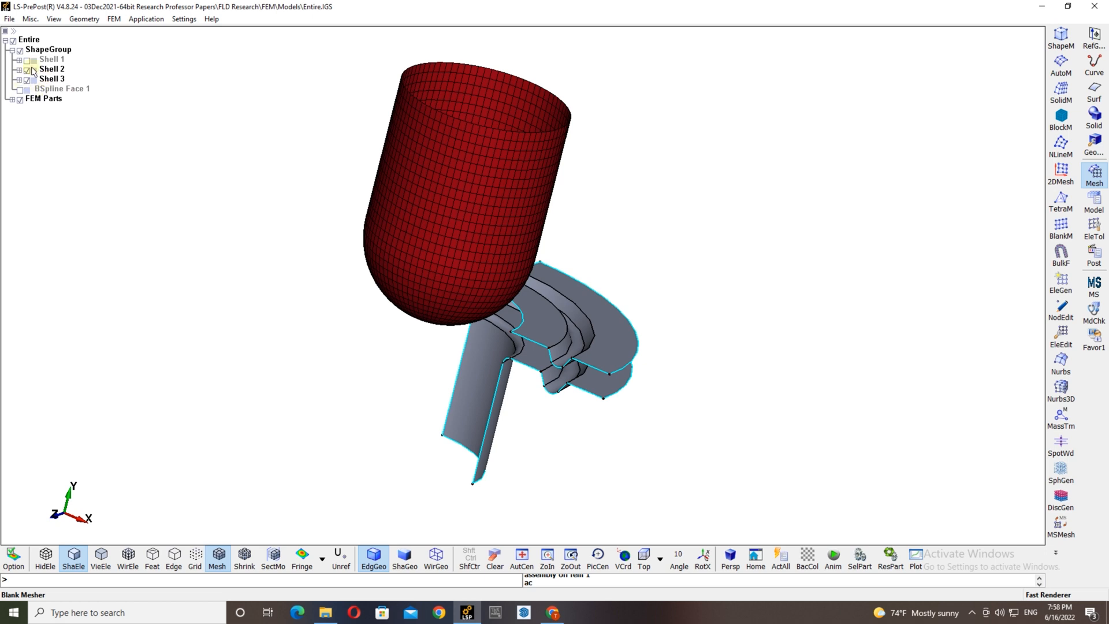
- Hide the punch mesh and Shell 2, then auto-center the Shell 3 flange surface
{"action": "left_click", "coordinate": [21, 59]}
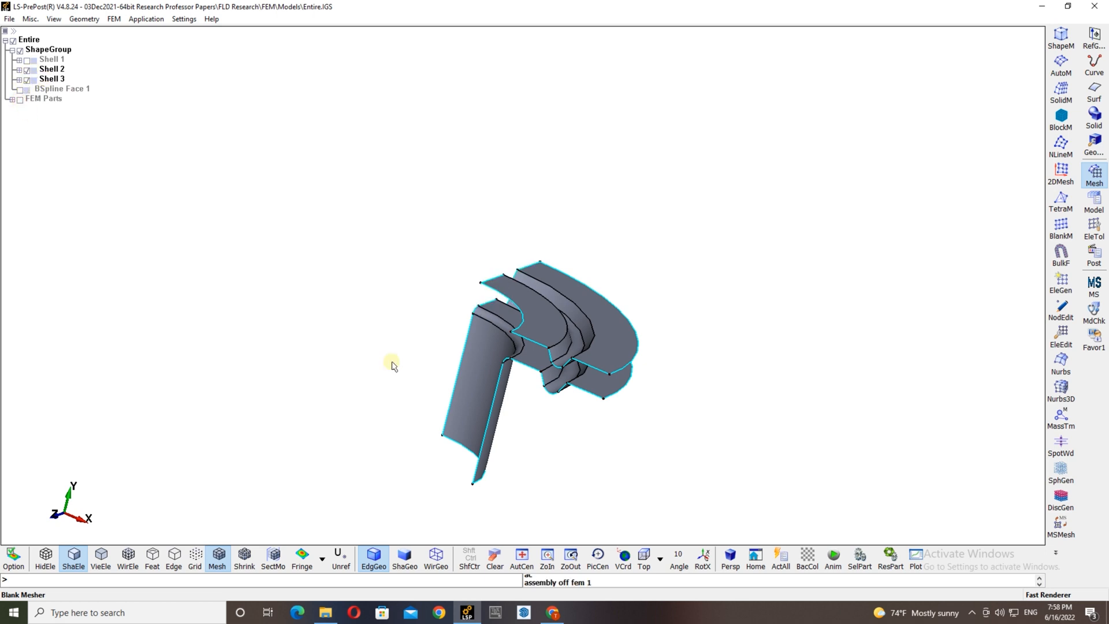
{"action": "mouse_move", "coordinate": [540, 373]}
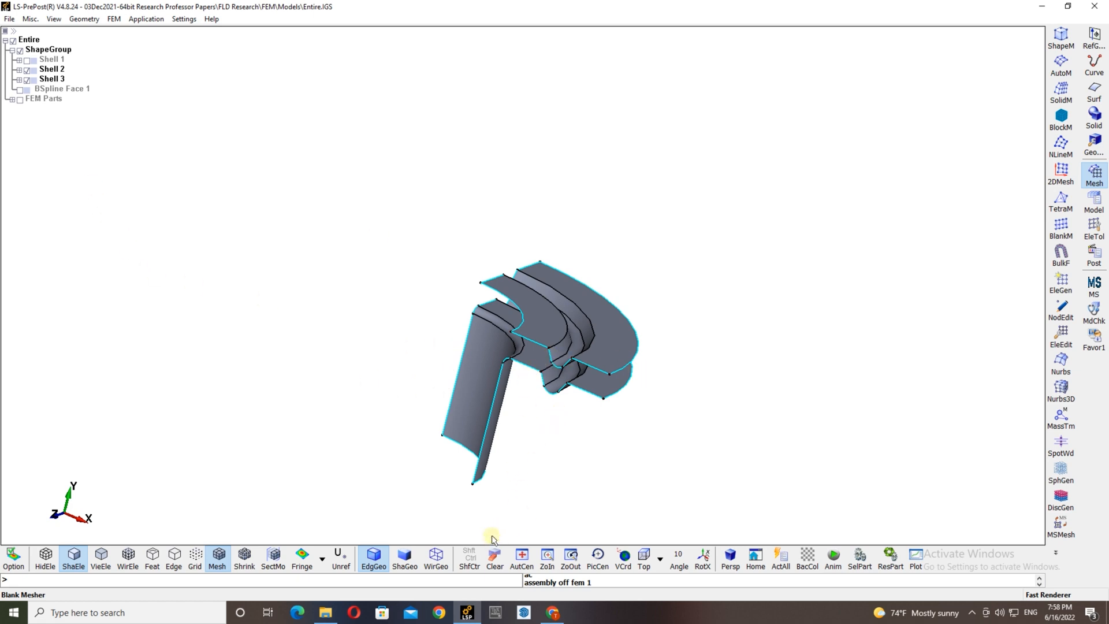
{"action": "left_click", "coordinate": [29, 68]}
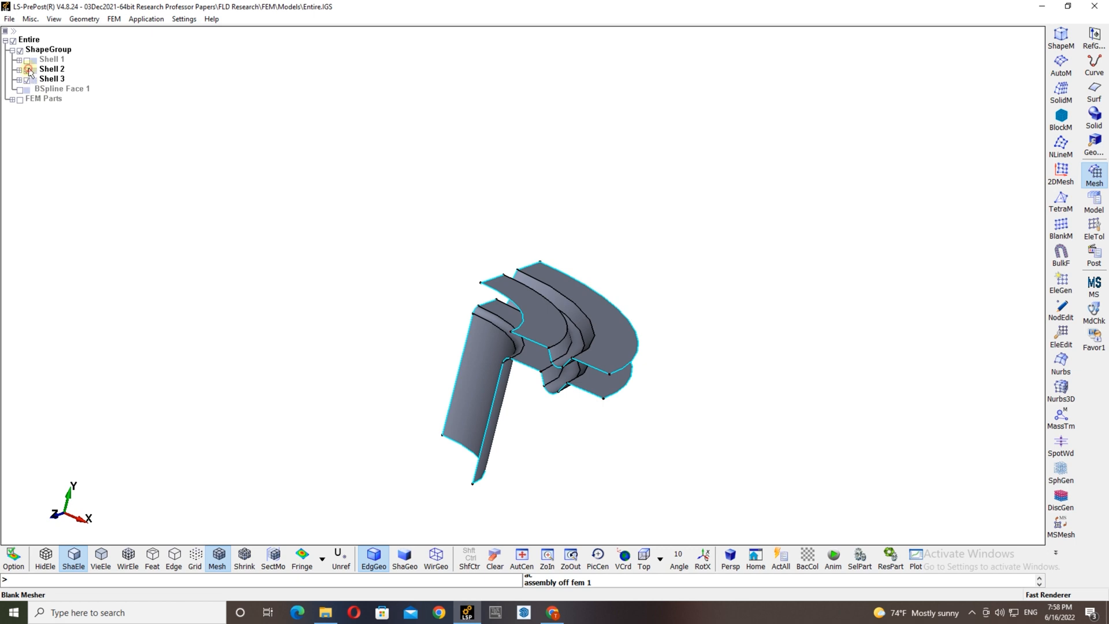
{"action": "left_click", "coordinate": [30, 68]}
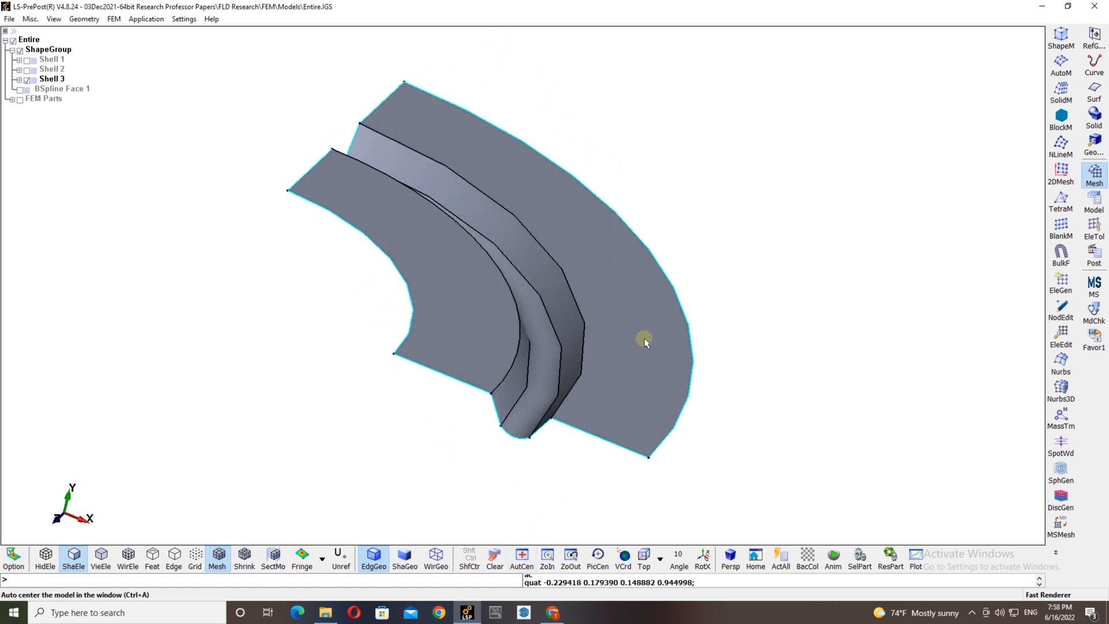
{"action": "mouse_move", "coordinate": [970, 172]}
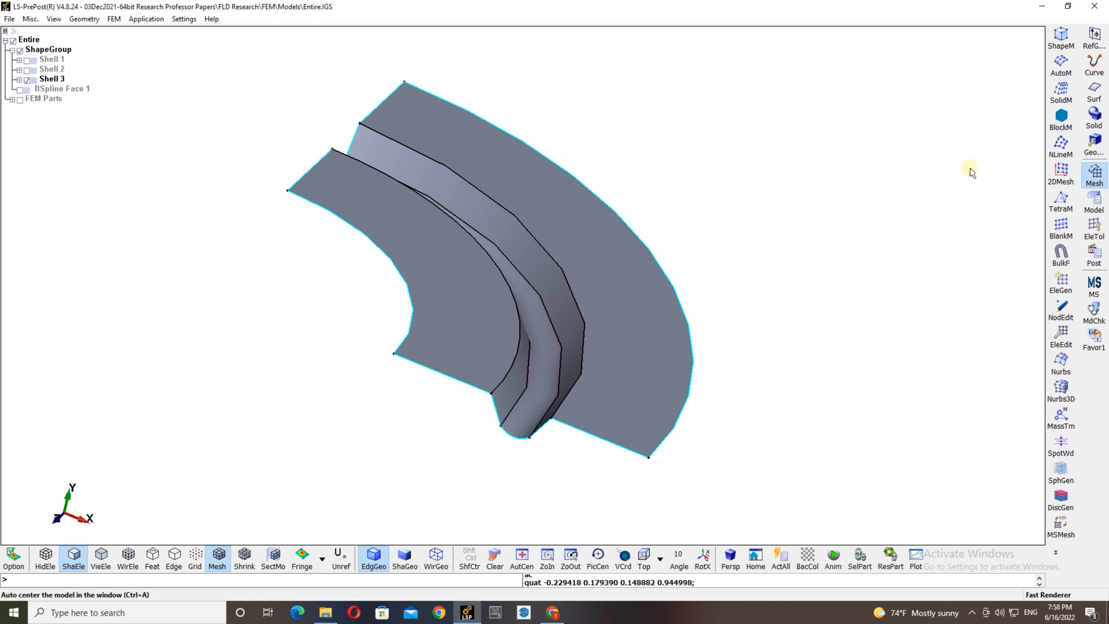
- Pick the outer band's four boundary edges in the 4-Lines shell mesher and preview the mesh
{"action": "left_click", "coordinate": [1061, 143]}
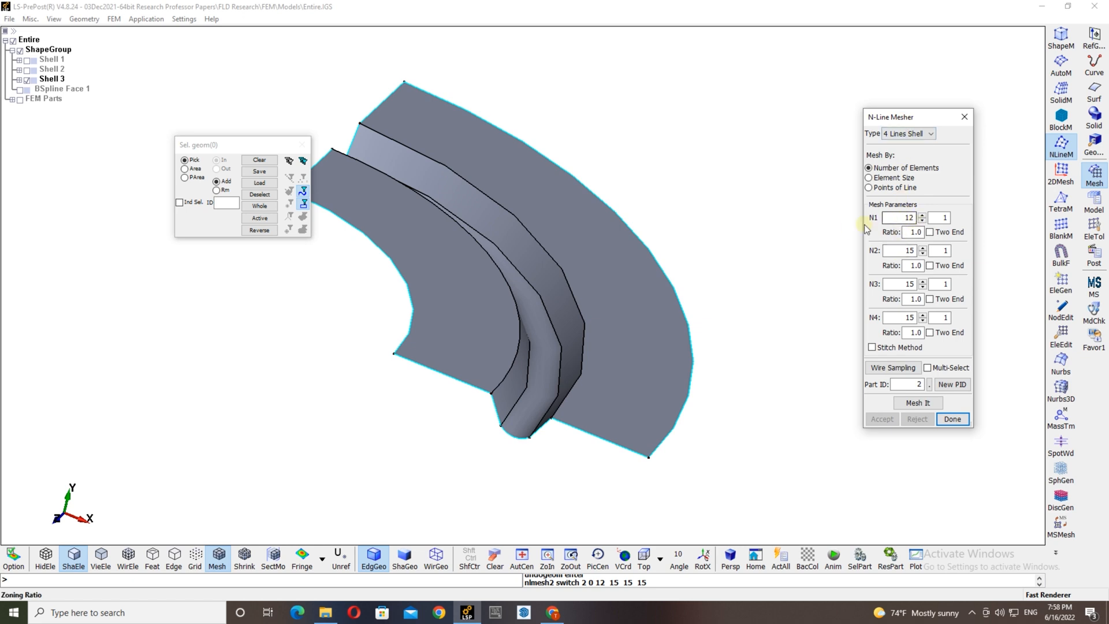
{"action": "mouse_move", "coordinate": [887, 271]}
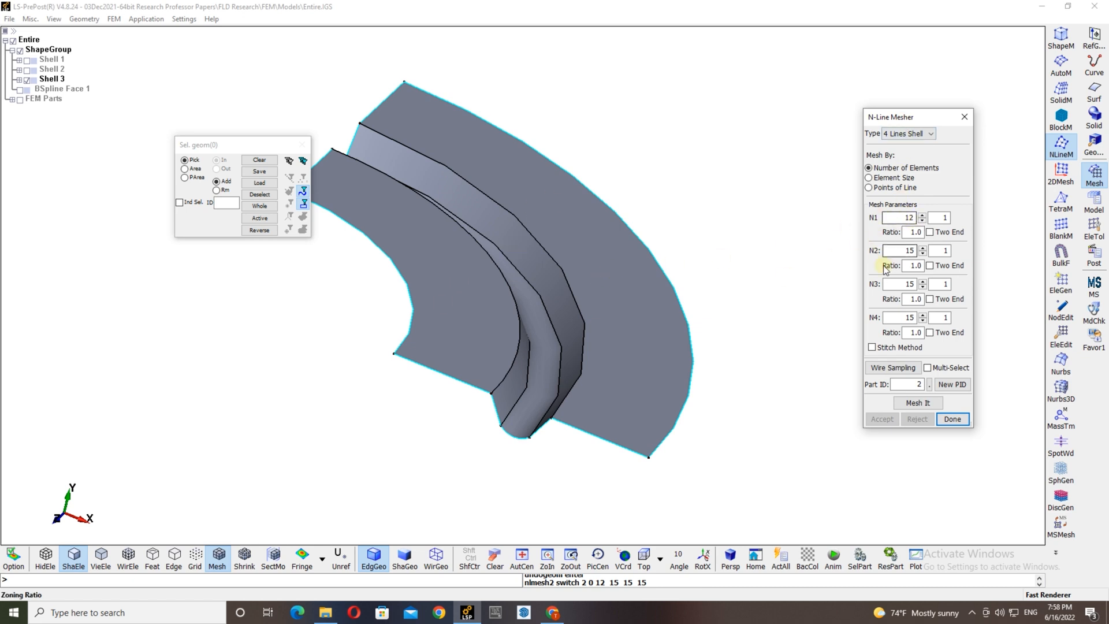
{"action": "mouse_move", "coordinate": [661, 264]}
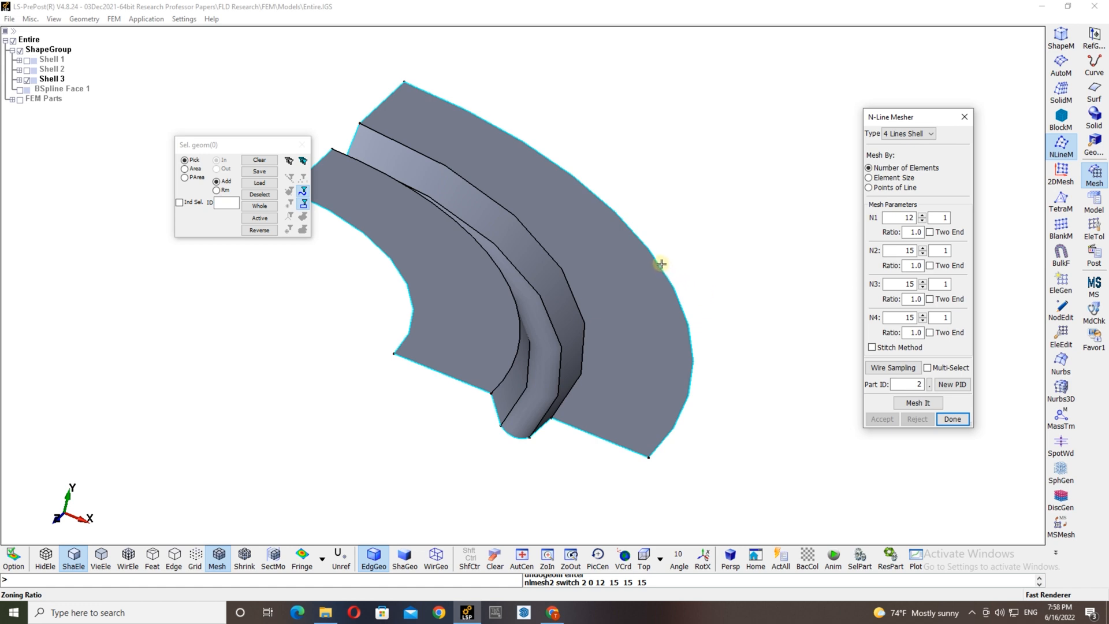
{"action": "left_click", "coordinate": [661, 263]}
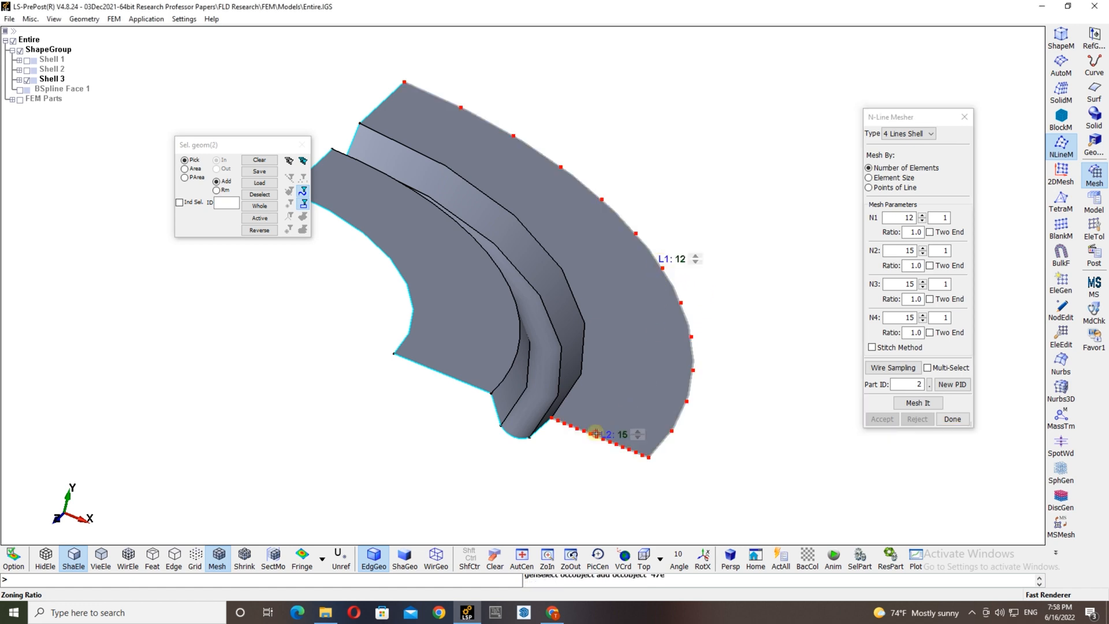
{"action": "left_click", "coordinate": [433, 118]}
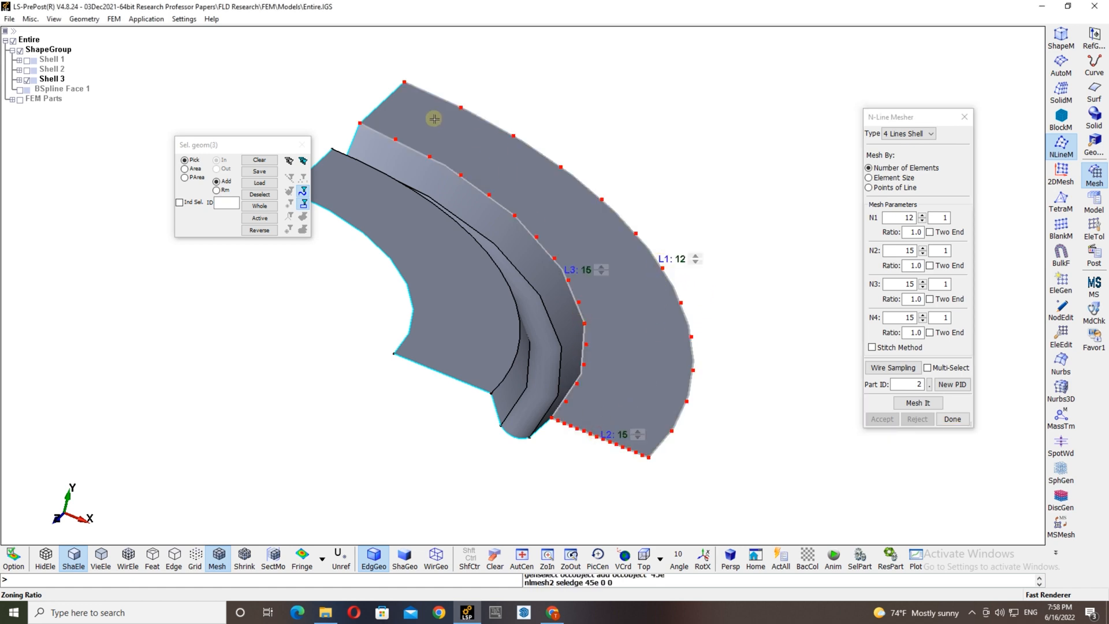
{"action": "left_click", "coordinate": [382, 92]}
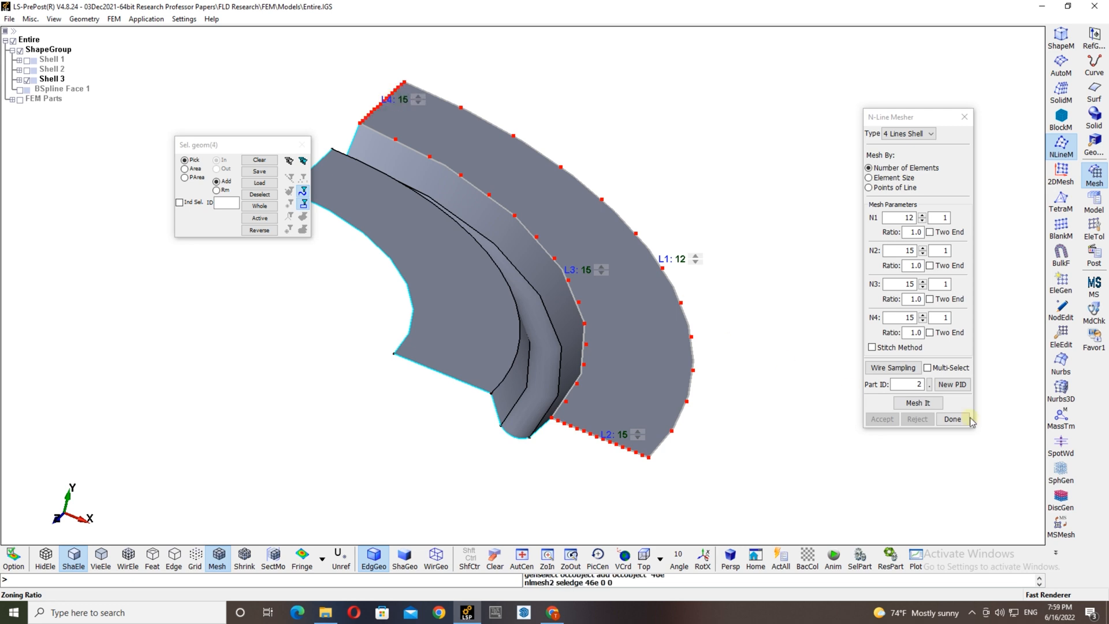
{"action": "left_click", "coordinate": [917, 402]}
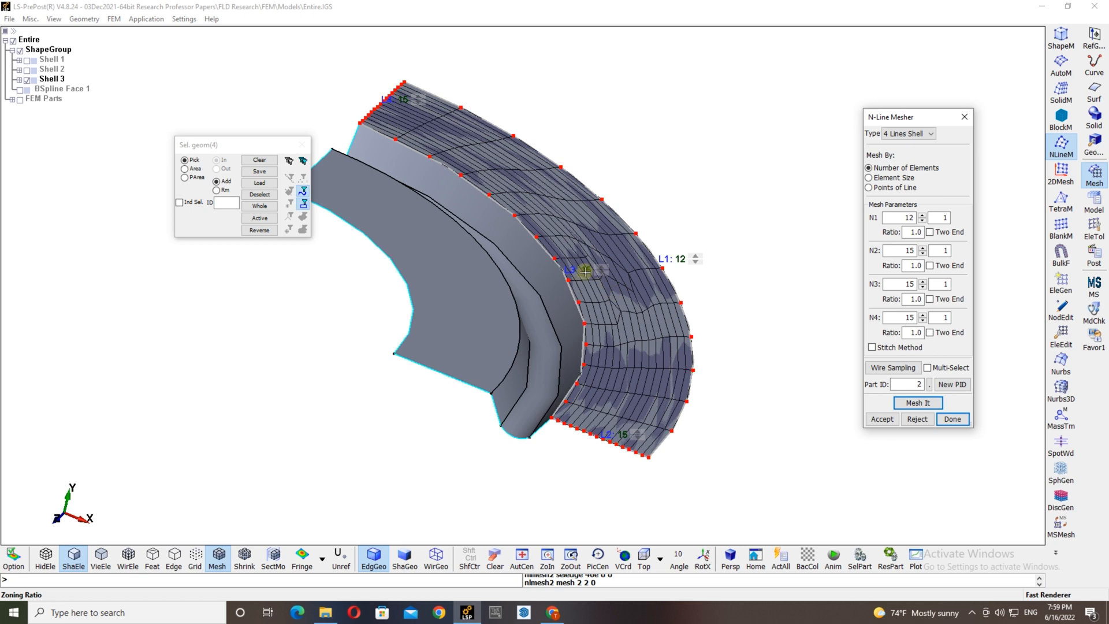
{"action": "mouse_move", "coordinate": [656, 228]}
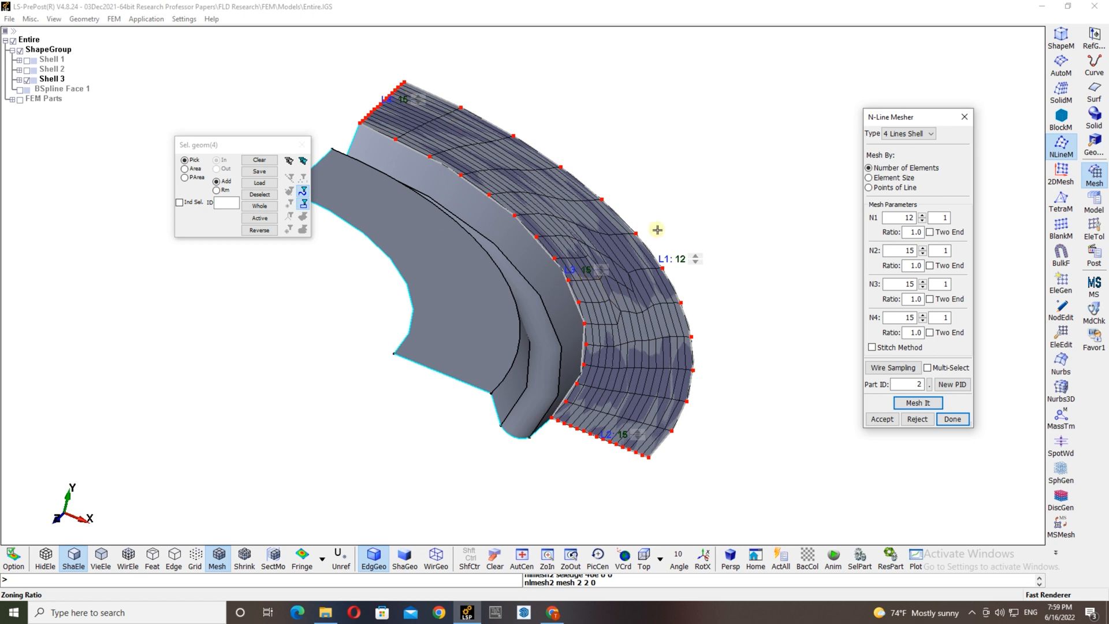
{"action": "mouse_move", "coordinate": [594, 293]}
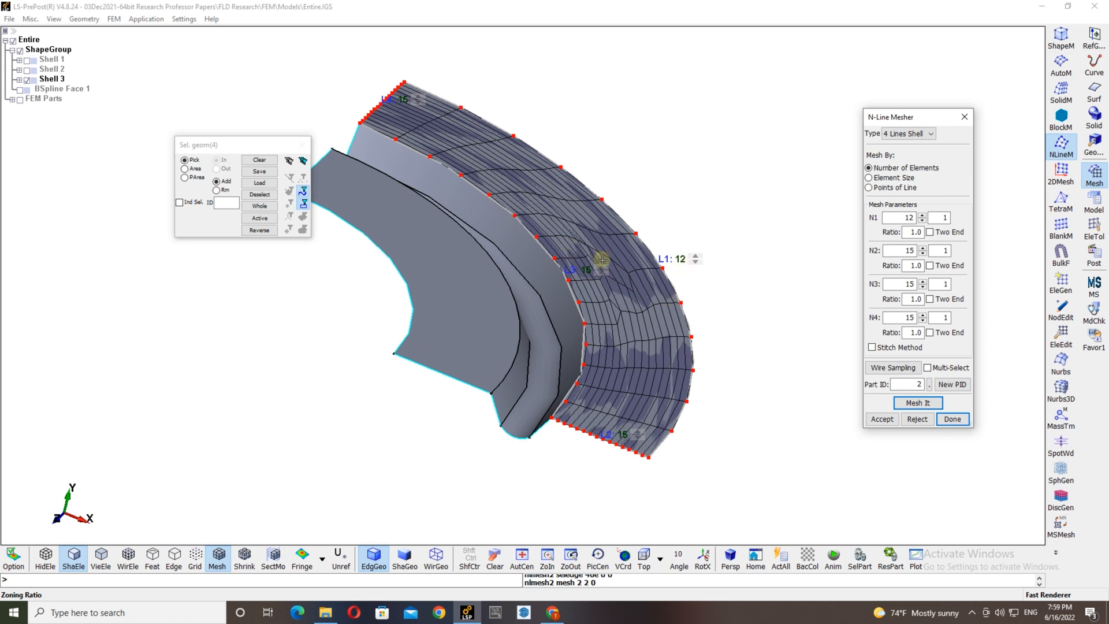
{"action": "mouse_move", "coordinate": [670, 275]}
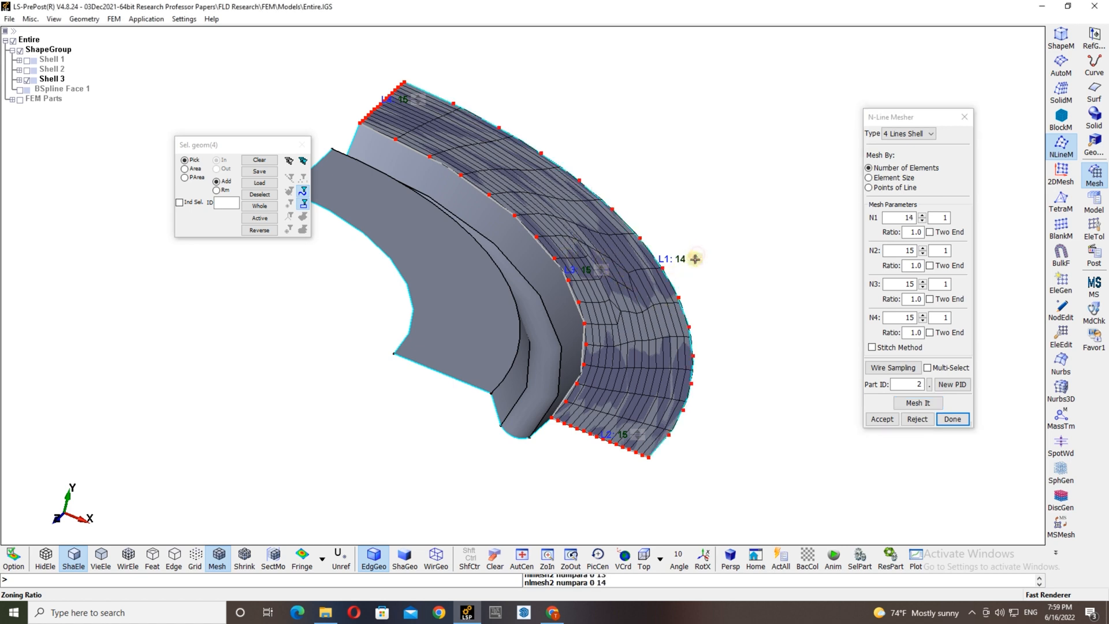
- Raise the edge element counts to 15 and regenerate the outer band mesh
{"action": "left_click", "coordinate": [922, 220]}
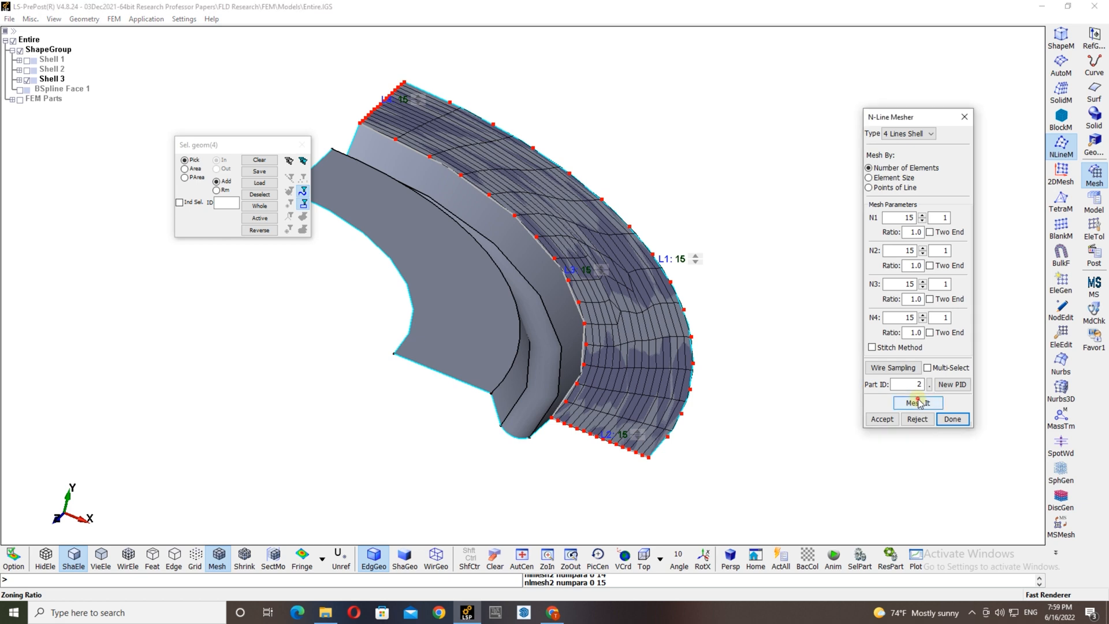
{"action": "left_click", "coordinate": [918, 402]}
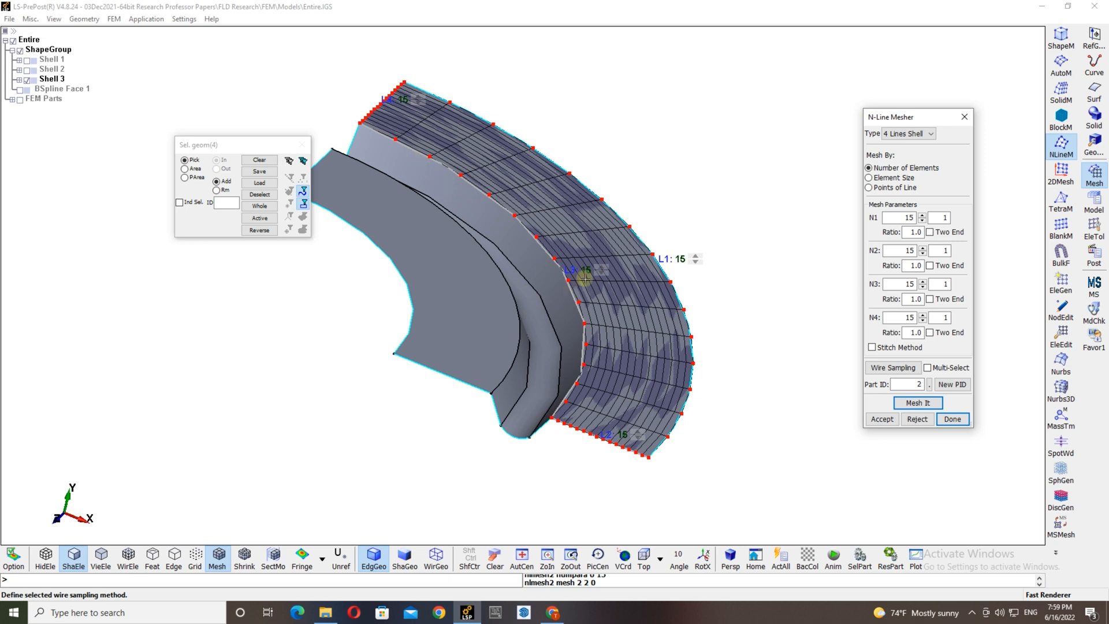
- Accept the outer band mesh and pick the boundary edges of the steep wall face
{"action": "left_click", "coordinate": [916, 402]}
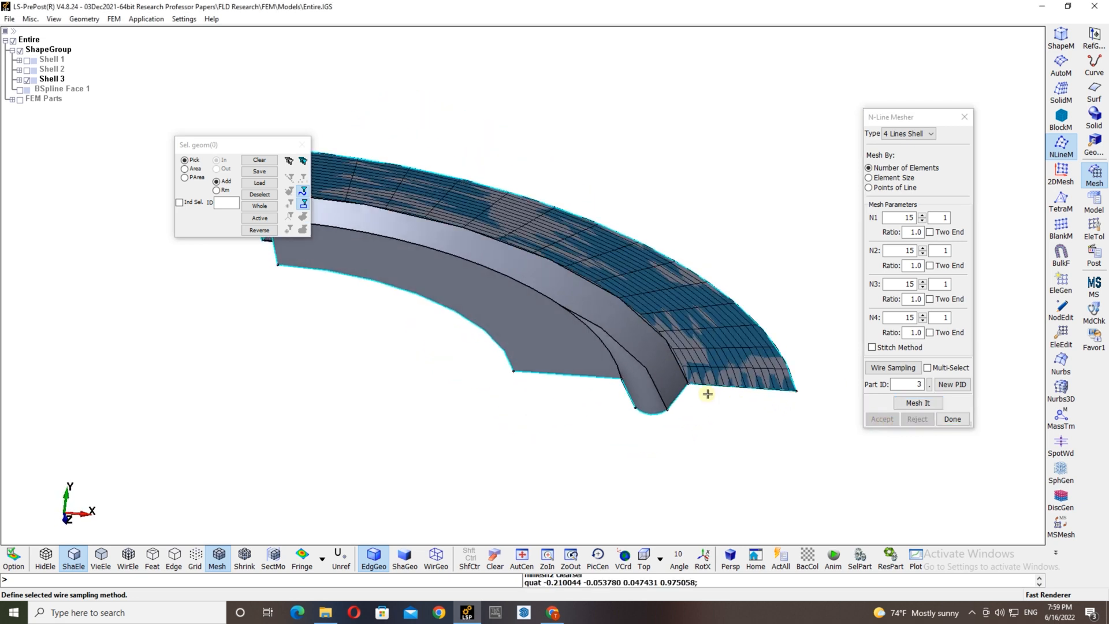
{"action": "left_click", "coordinate": [677, 397]}
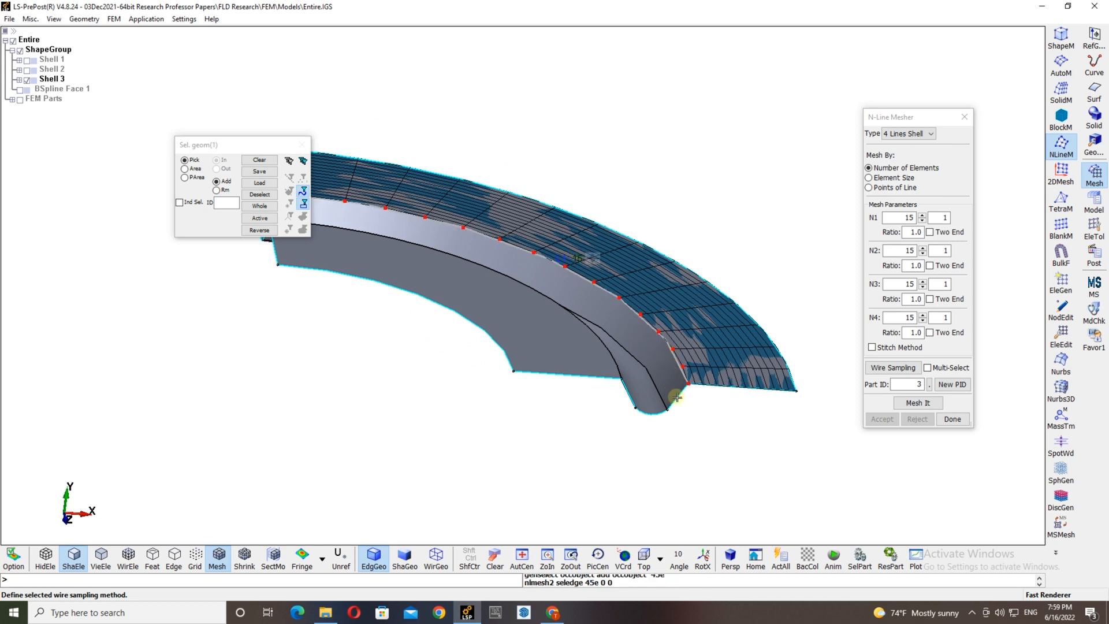
{"action": "left_click", "coordinate": [587, 307]}
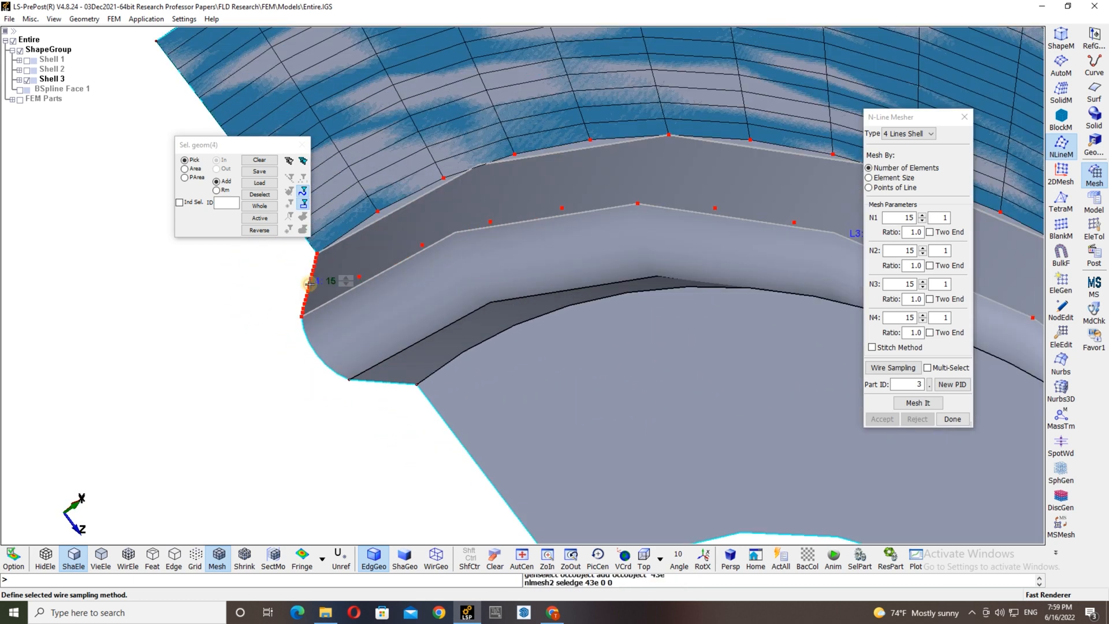
{"action": "left_click", "coordinate": [917, 402]}
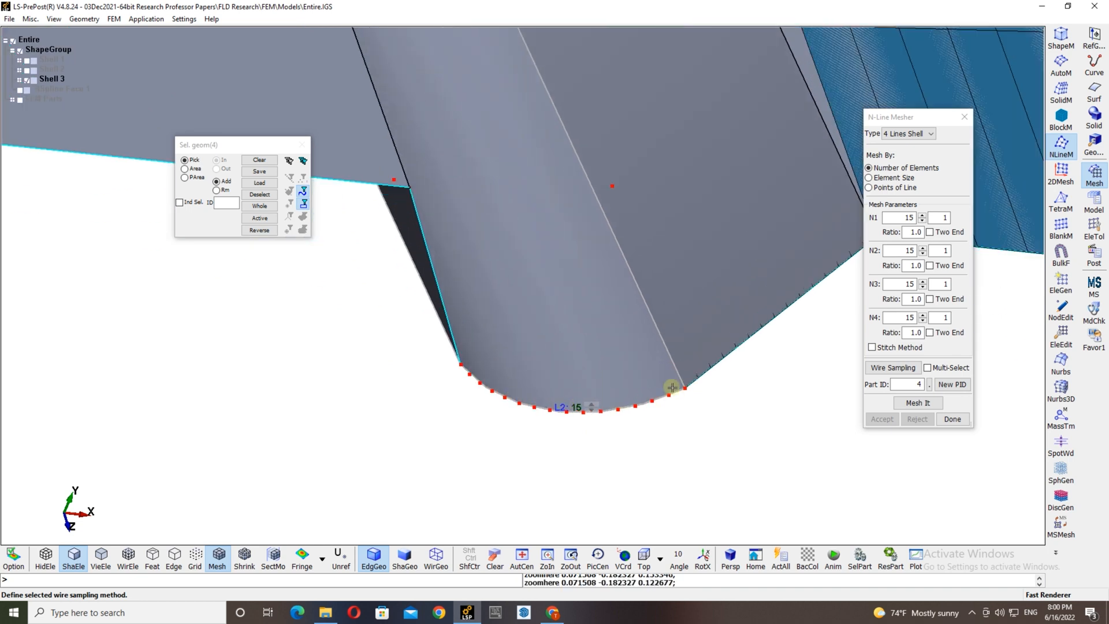
{"action": "mouse_move", "coordinate": [475, 393]}
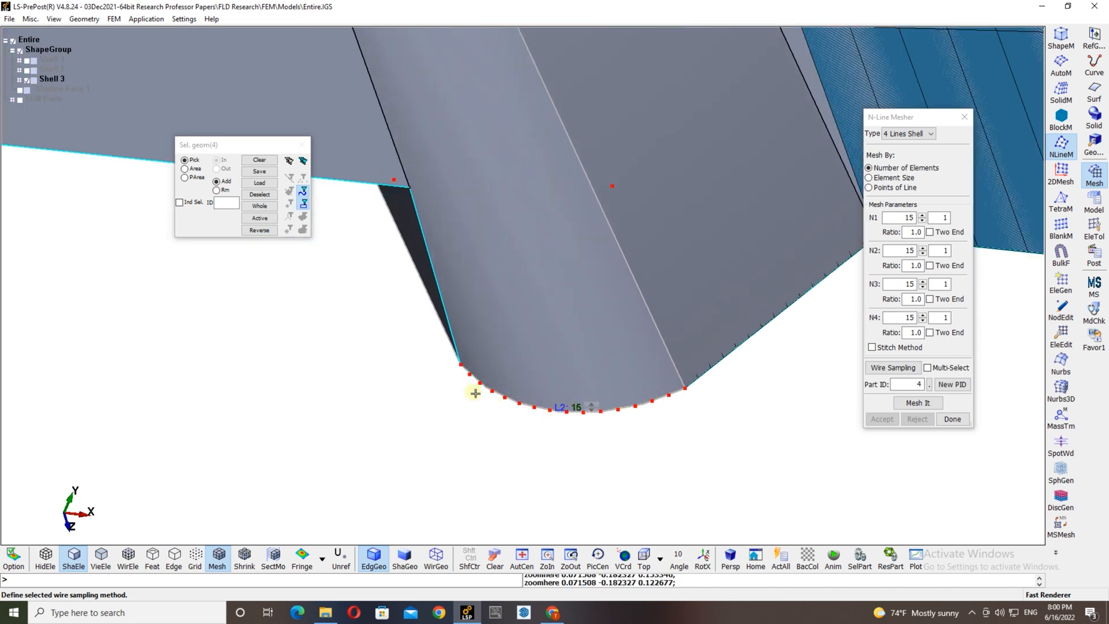
{"action": "mouse_move", "coordinate": [752, 393]}
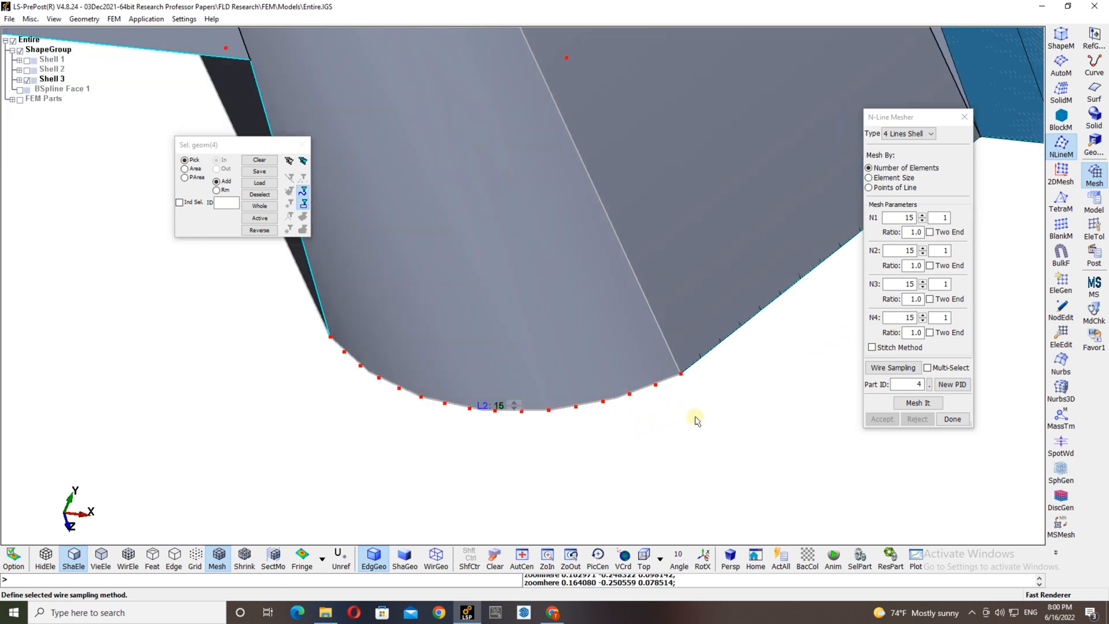
- Mesh the fillet face and transition strip as new parts, then pick the inner flange's outer edge
{"action": "left_click", "coordinate": [917, 402]}
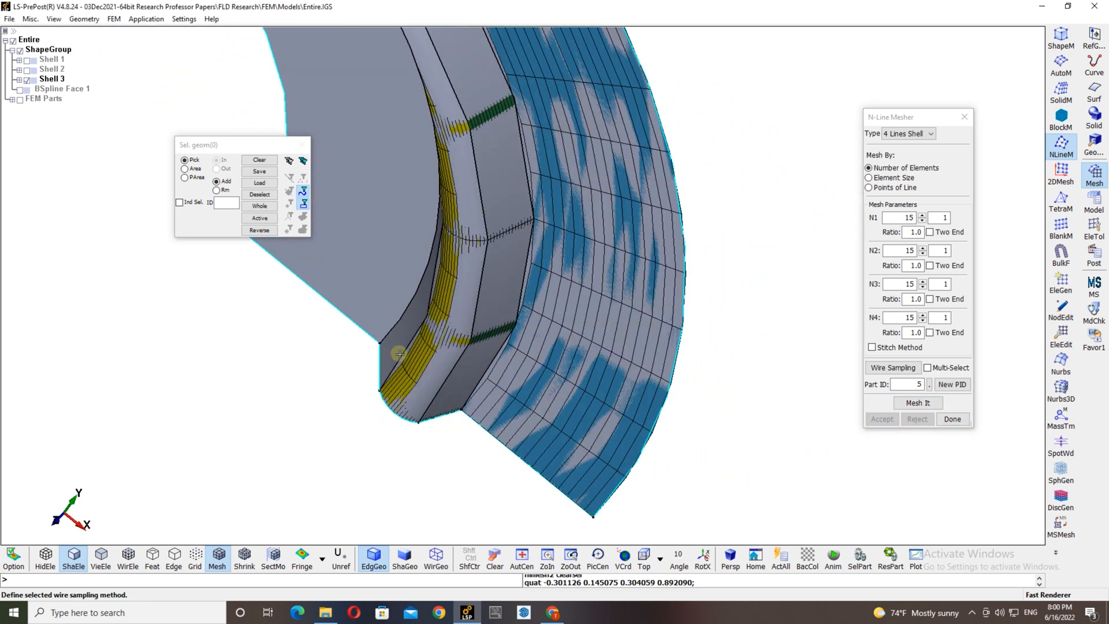
{"action": "left_click", "coordinate": [381, 354]}
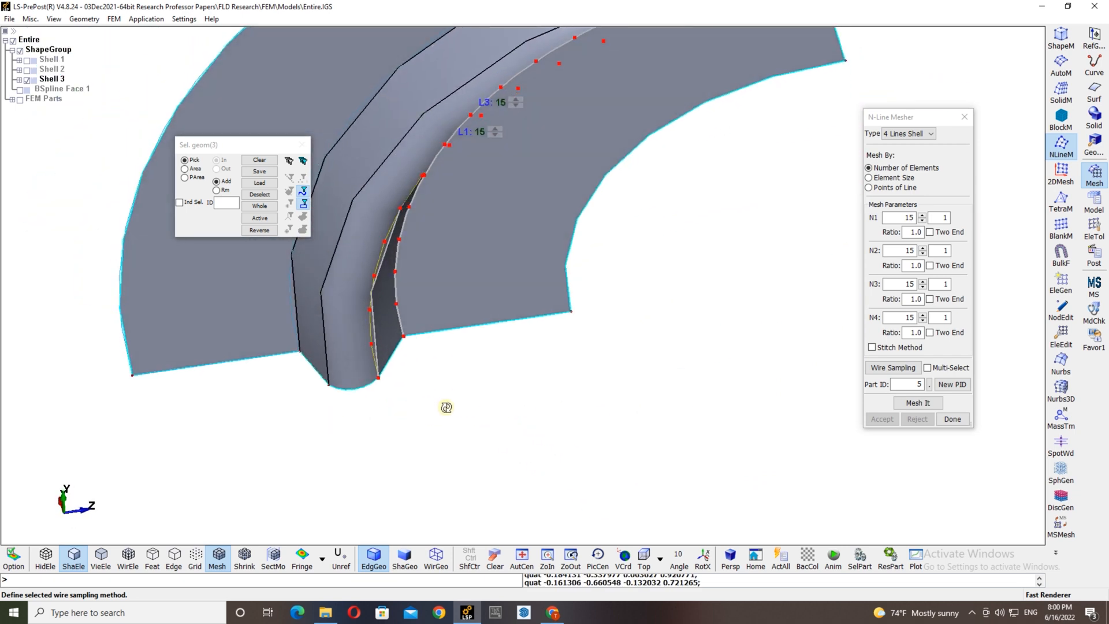
{"action": "left_click", "coordinate": [918, 402]}
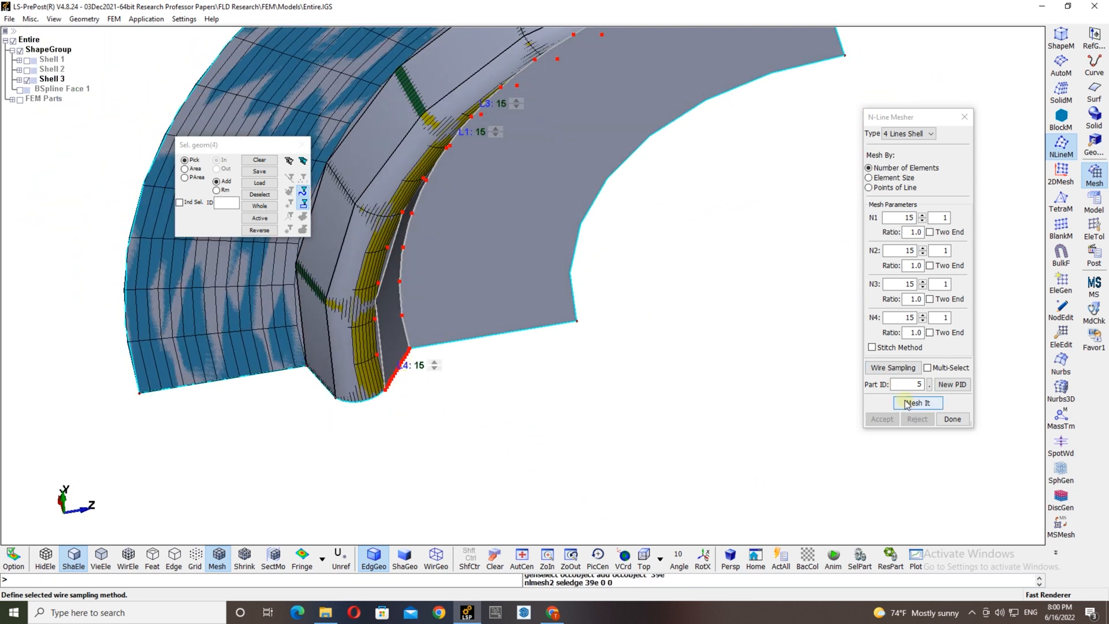
{"action": "left_click", "coordinate": [918, 402]}
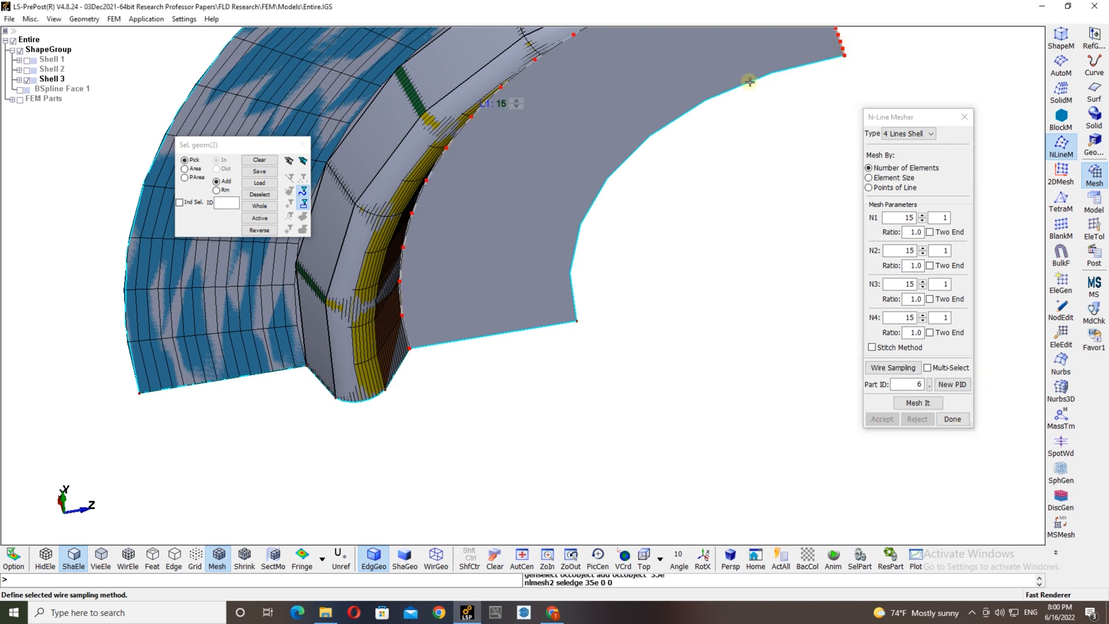
{"action": "left_click", "coordinate": [512, 328]}
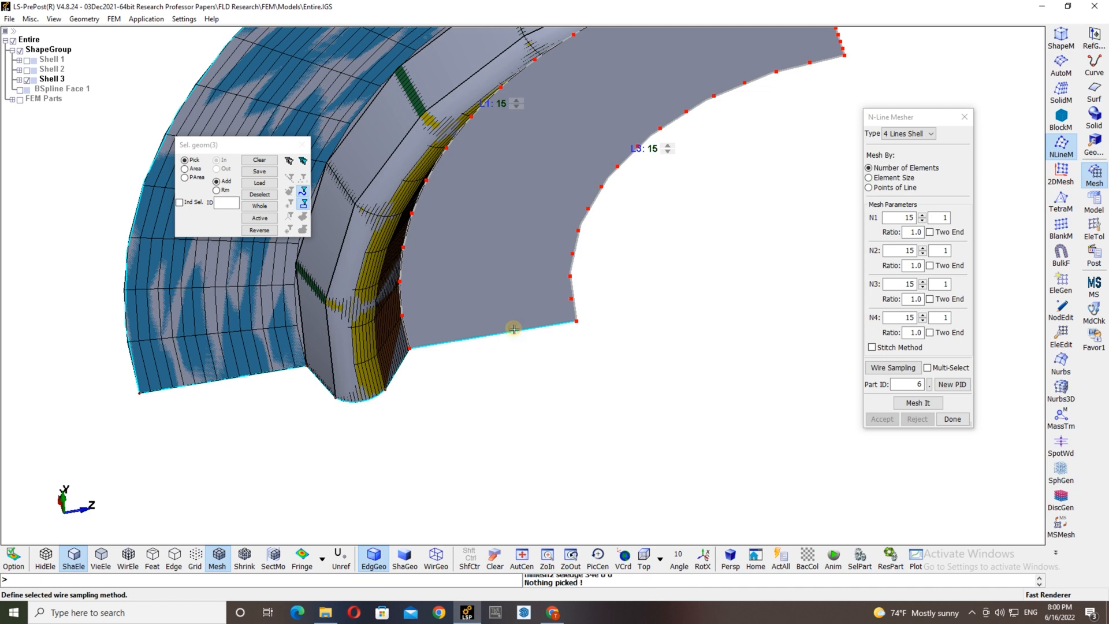
{"action": "mouse_move", "coordinate": [553, 326]}
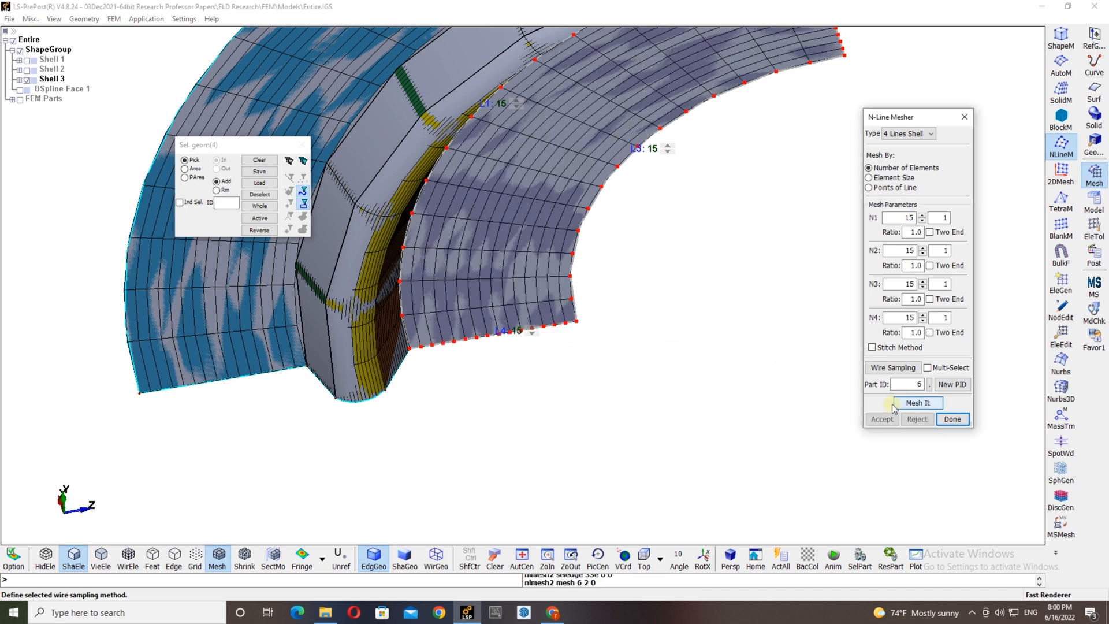
- Accept the inner flange mesh and bring up the element and node editing tools
{"action": "left_click", "coordinate": [918, 403]}
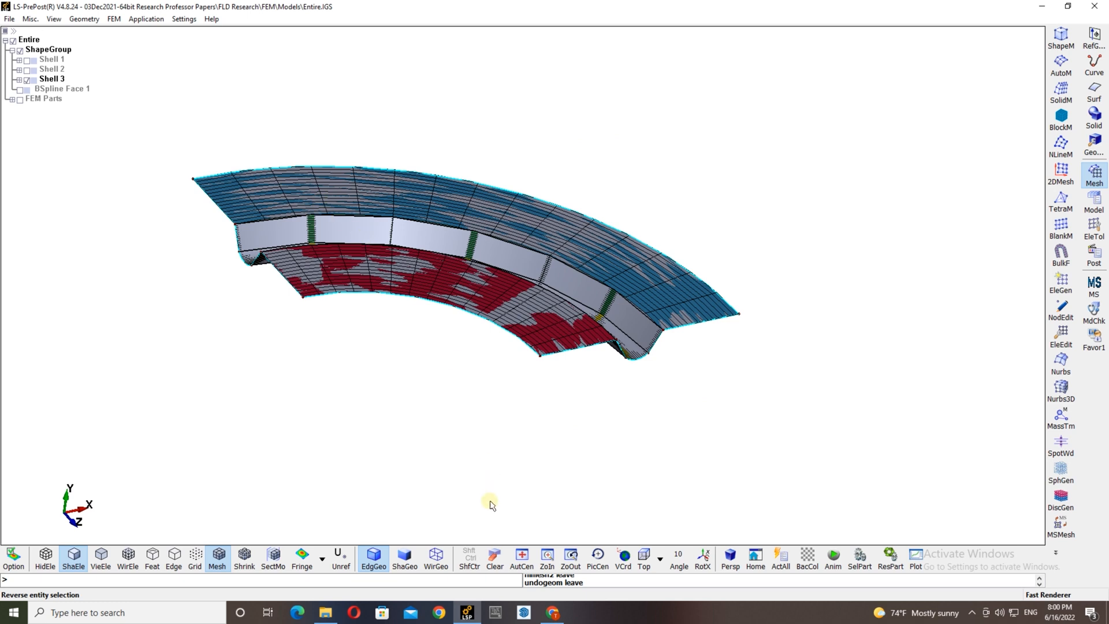
{"action": "left_click", "coordinate": [521, 558]}
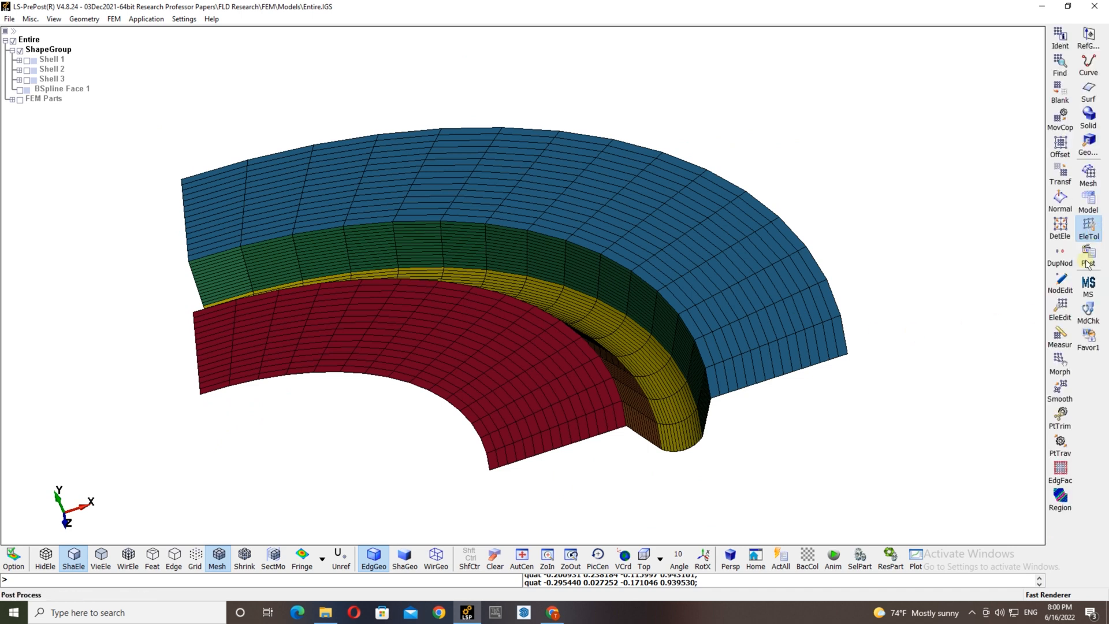
- Merge duplicate nodes along the quarter blank holder's seams with tolerance 0.005987
{"action": "left_click", "coordinate": [1060, 251]}
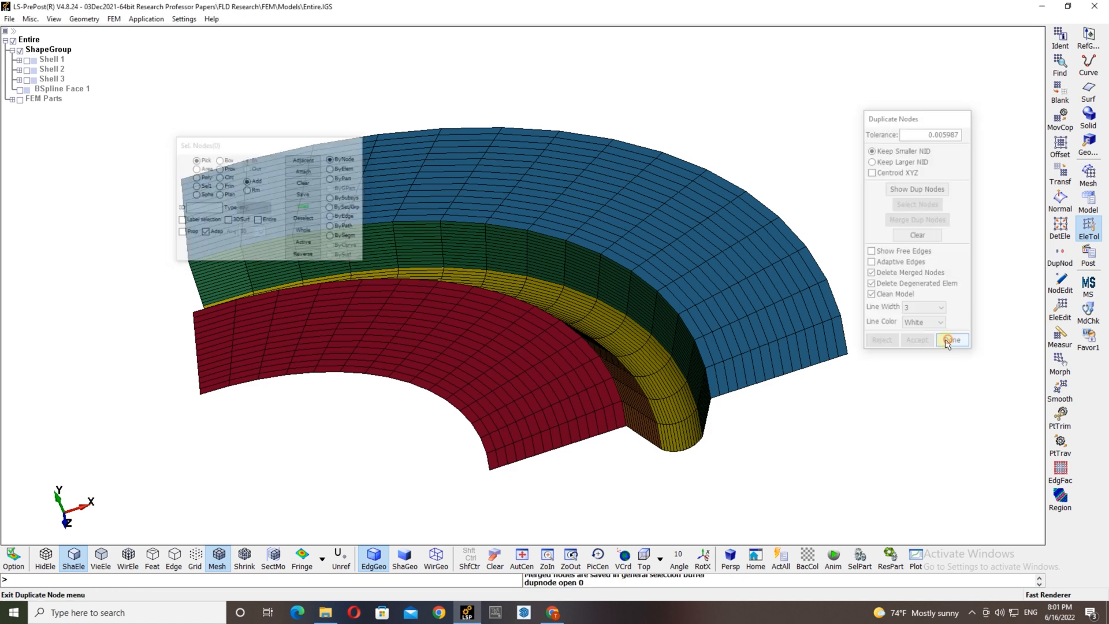
- Show and merge the punch's duplicate seam nodes via DupNod, accept, and close the tool
{"action": "left_click", "coordinate": [954, 339]}
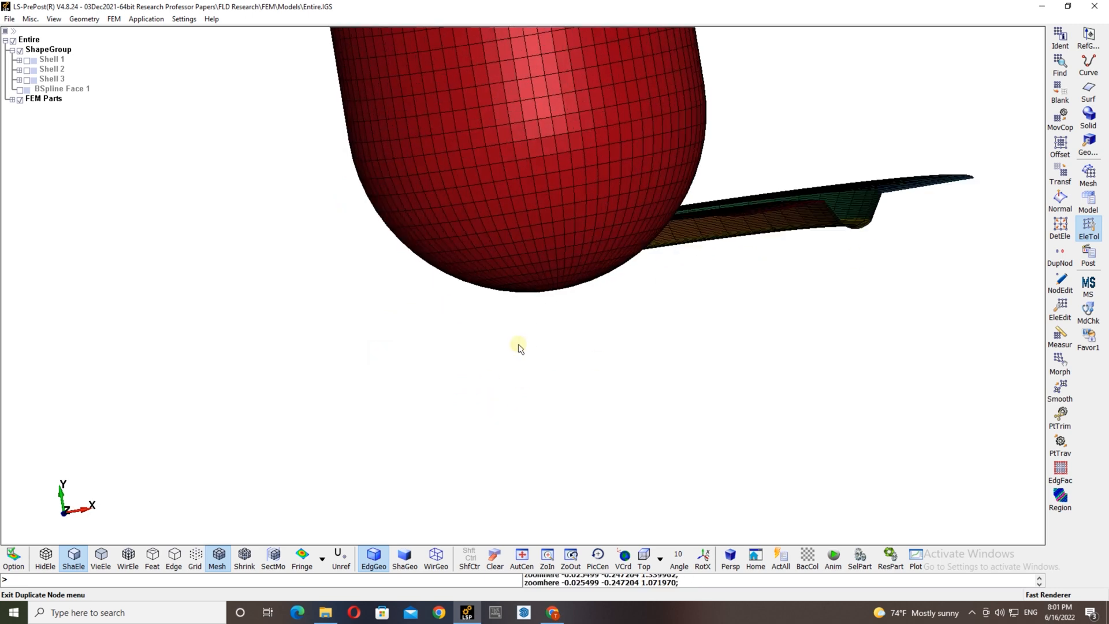
{"action": "left_click", "coordinate": [1060, 250]}
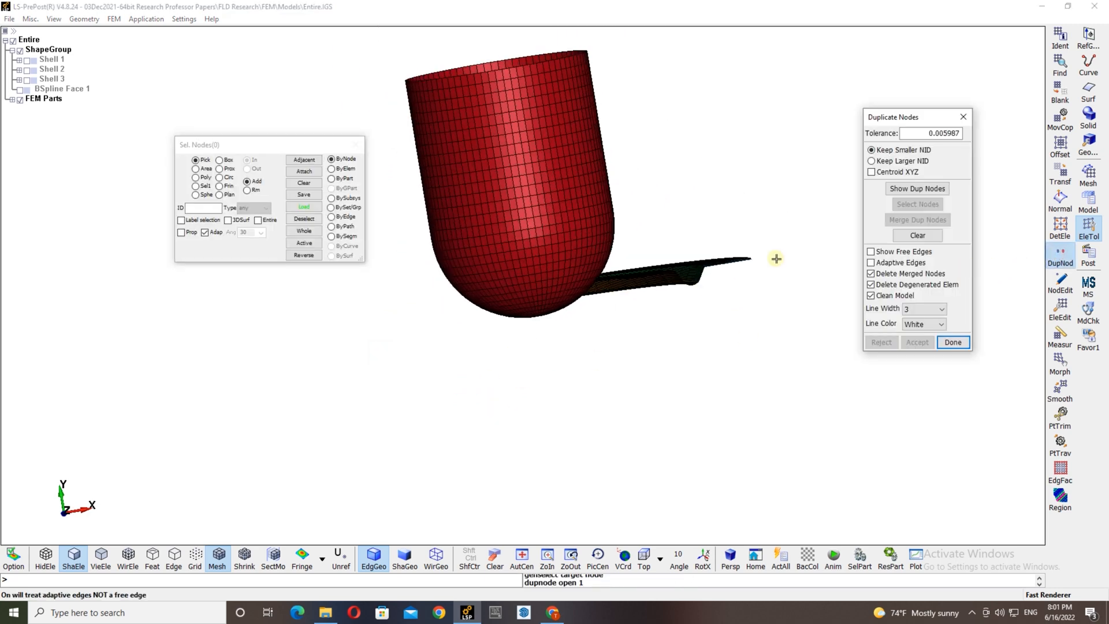
{"action": "left_click", "coordinate": [918, 189]}
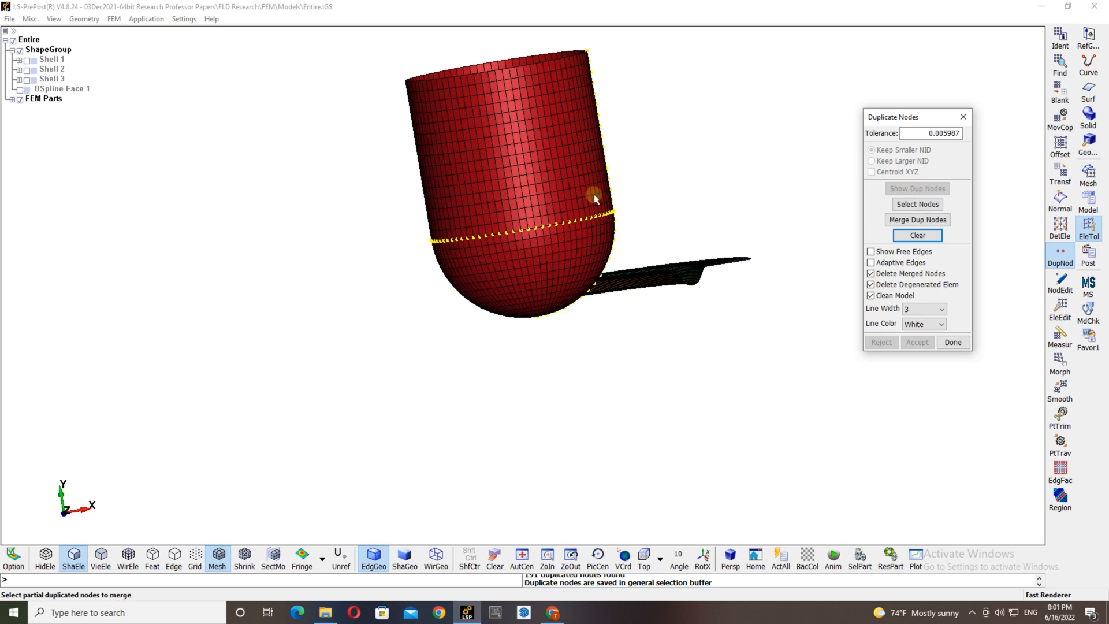
{"action": "left_click", "coordinate": [917, 236]}
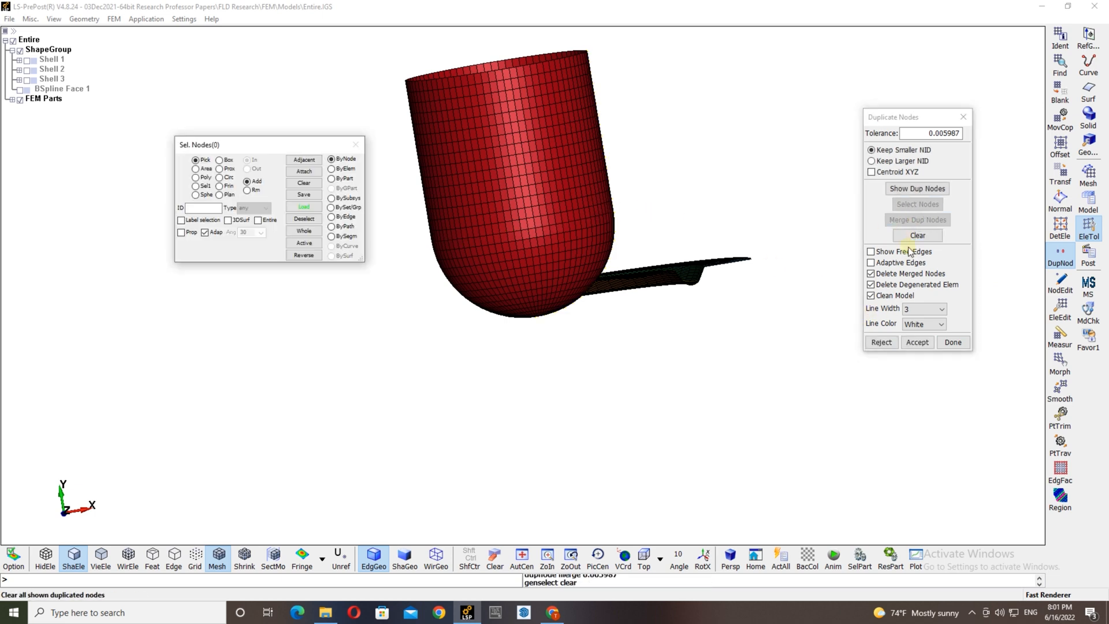
{"action": "left_click", "coordinate": [952, 342]}
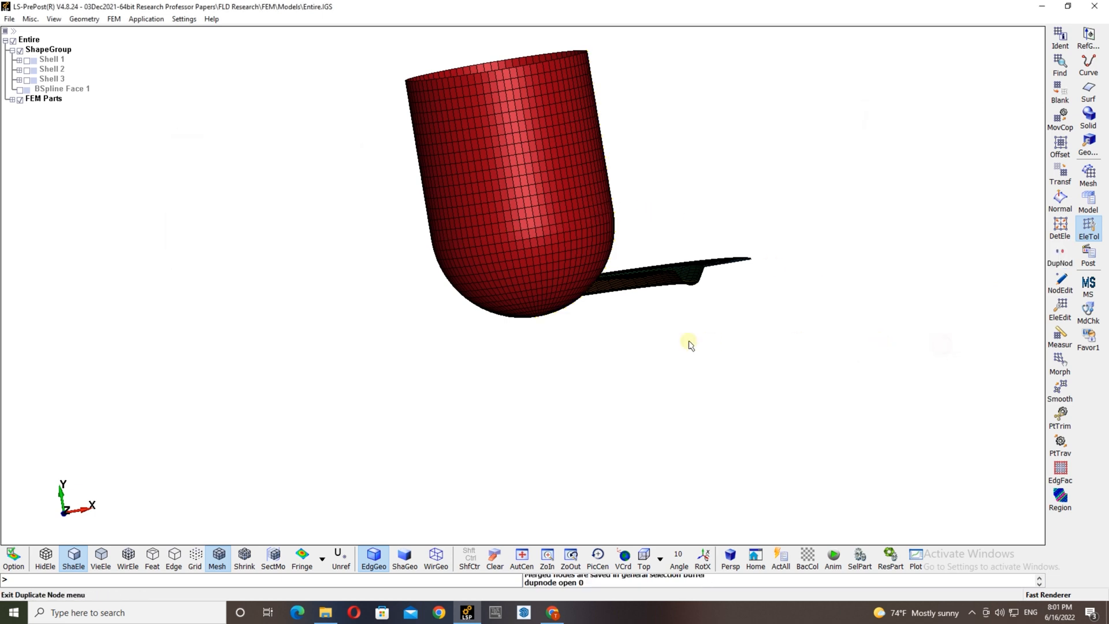
{"action": "left_click", "coordinate": [18, 99]}
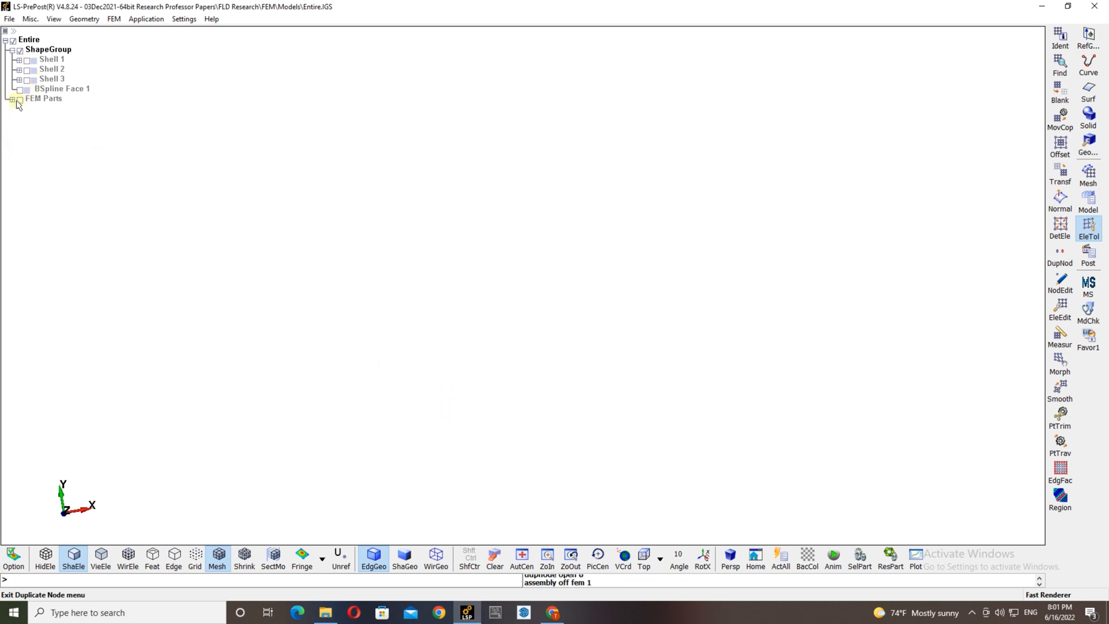
- Show blank holder parts LSHELL2–LSHELL6 with the Punch hidden, then return to the meshing tools
{"action": "left_click", "coordinate": [17, 98]}
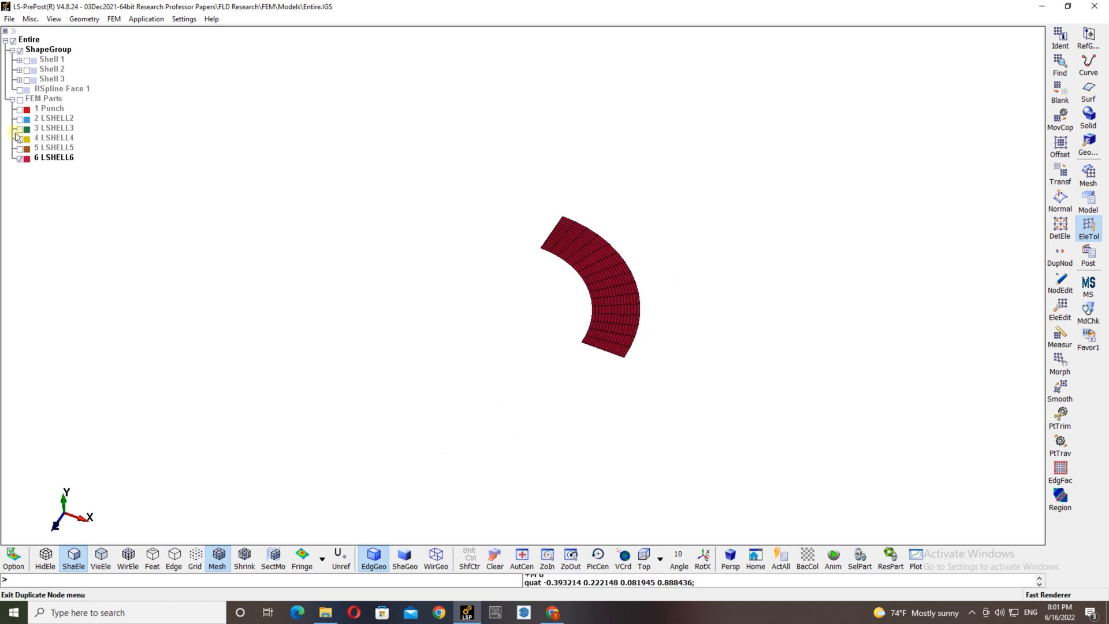
{"action": "left_click", "coordinate": [20, 147]}
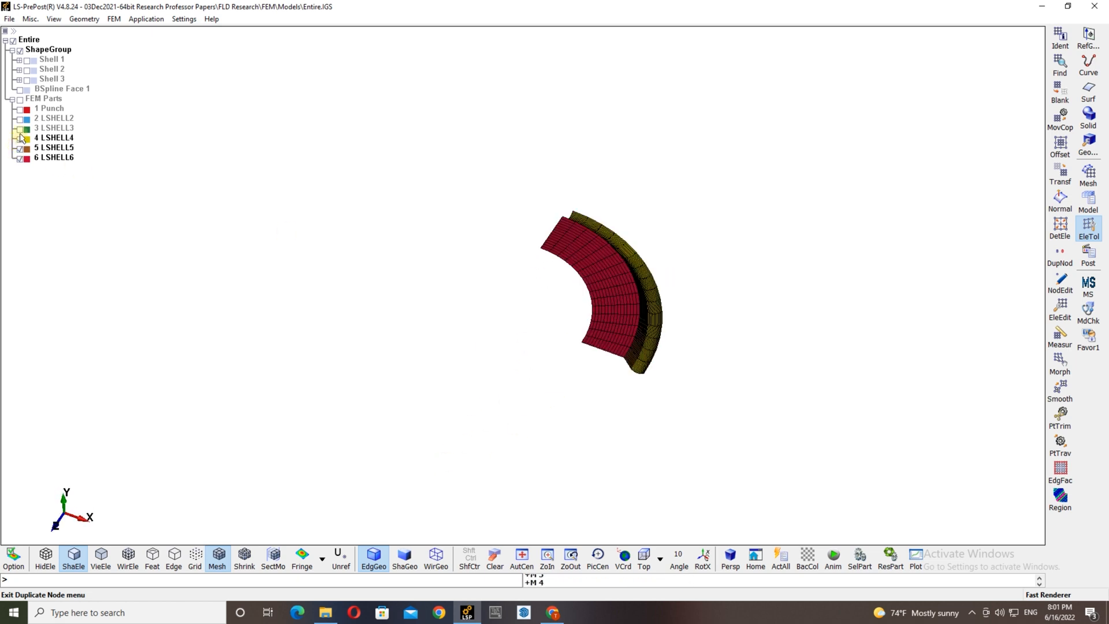
{"action": "left_click", "coordinate": [21, 122]}
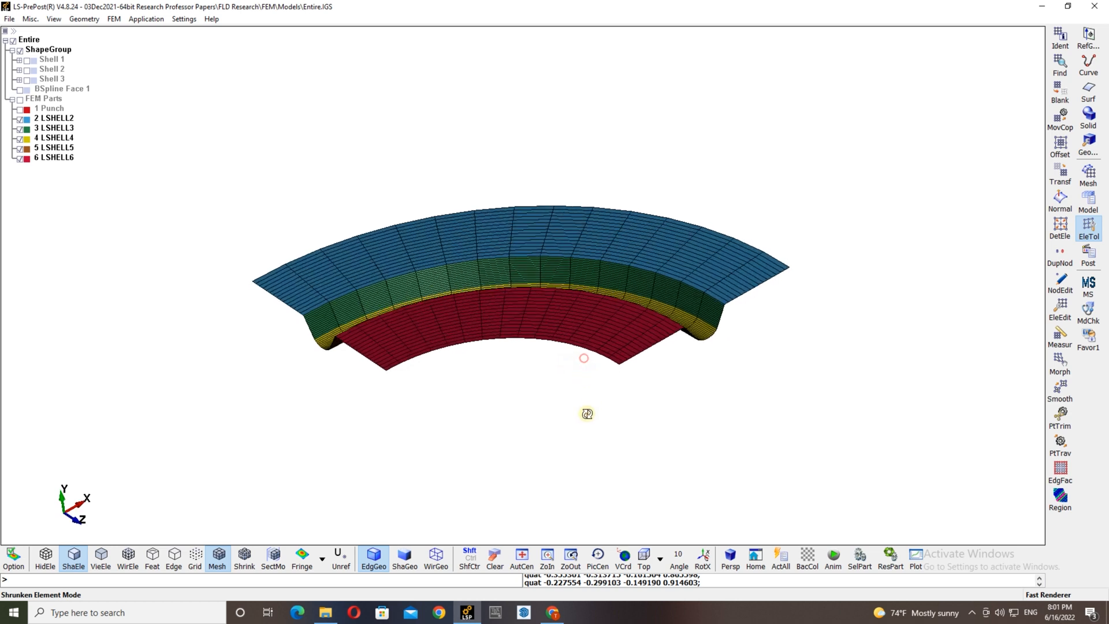
{"action": "left_click", "coordinate": [1060, 253]}
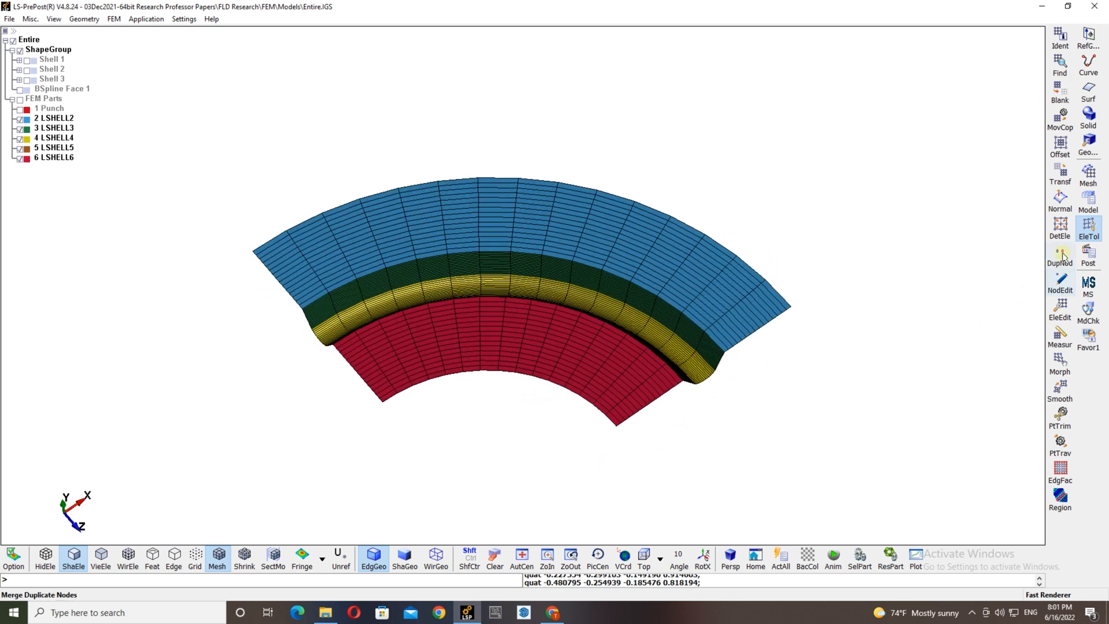
{"action": "left_click", "coordinate": [1094, 173]}
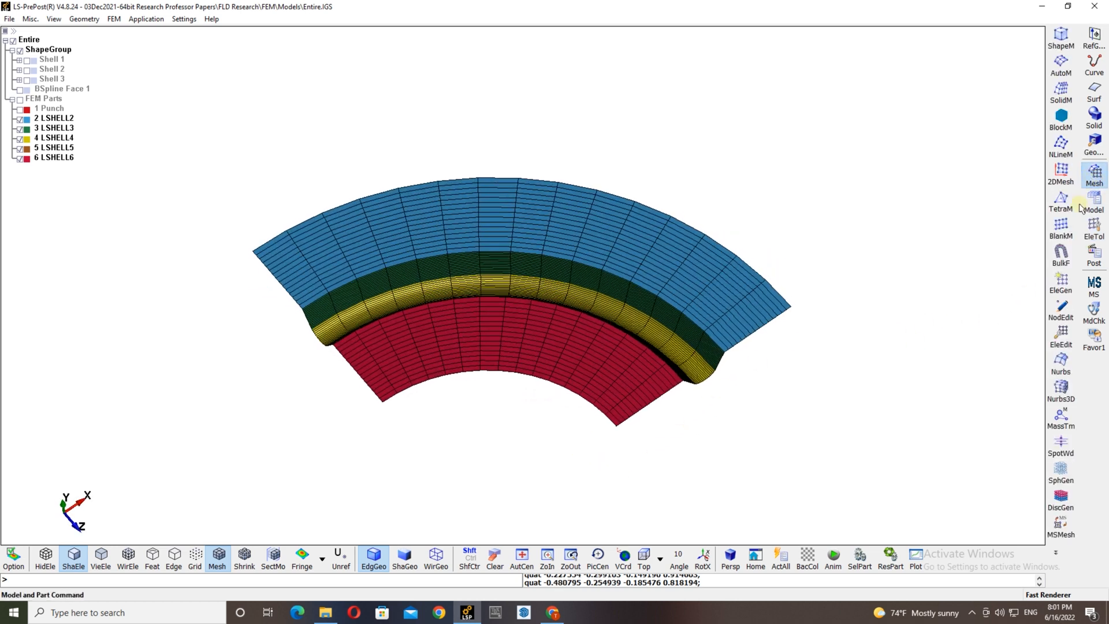
- Select the quarter mesh's edge with propagation on for a 360°, 180-segment Shell by Edge Spin
{"action": "left_click", "coordinate": [1061, 278]}
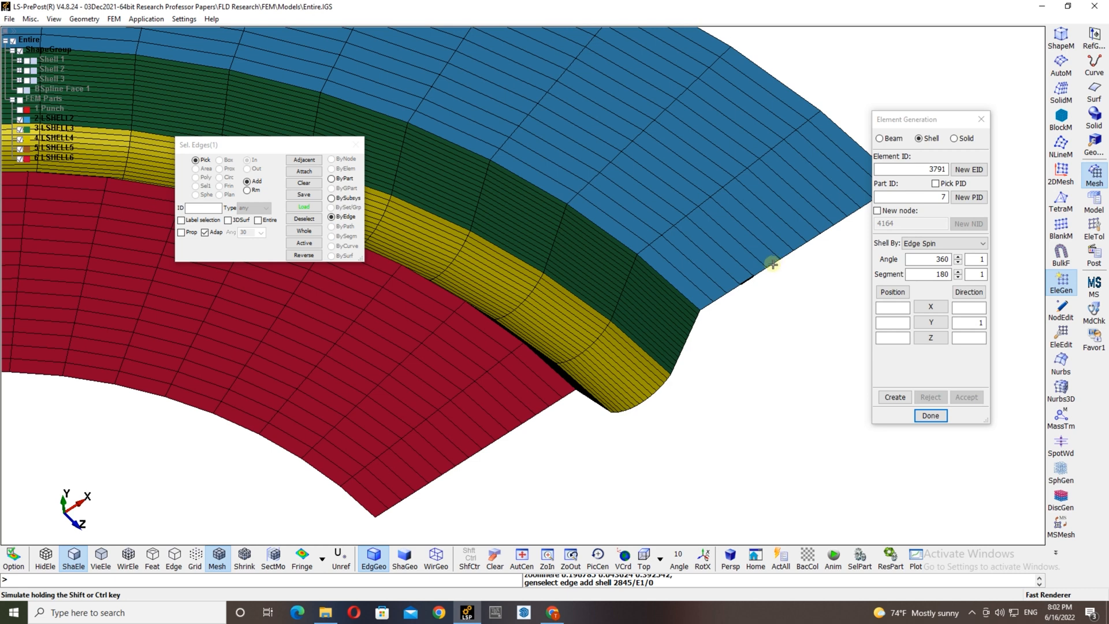
{"action": "mouse_move", "coordinate": [182, 233]}
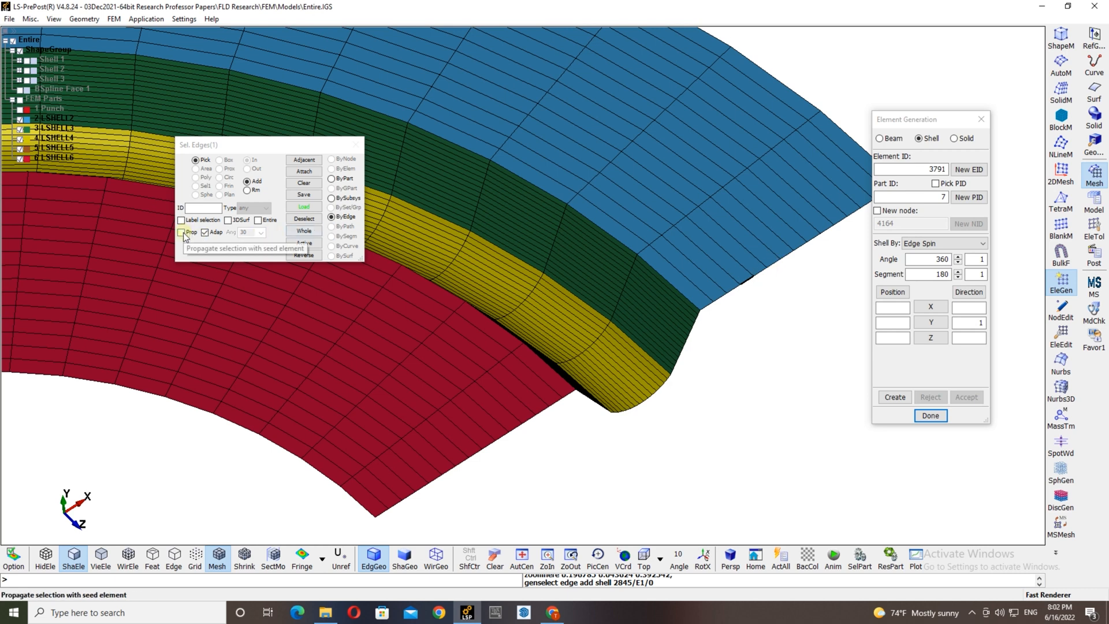
{"action": "left_click", "coordinate": [181, 232]}
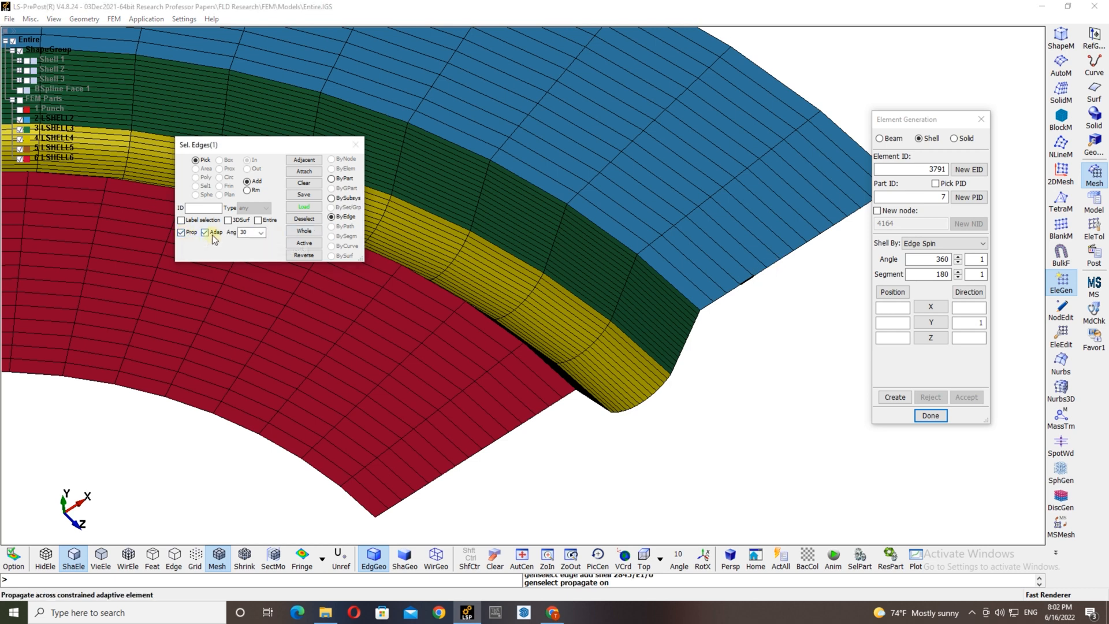
{"action": "mouse_move", "coordinate": [246, 232]}
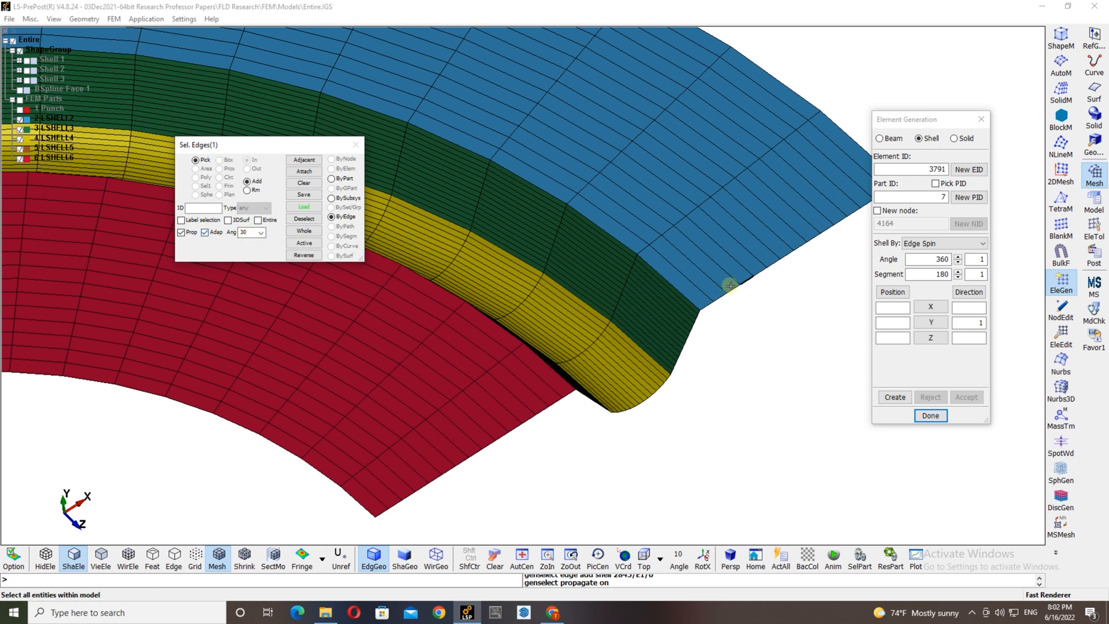
{"action": "left_click", "coordinate": [697, 316]}
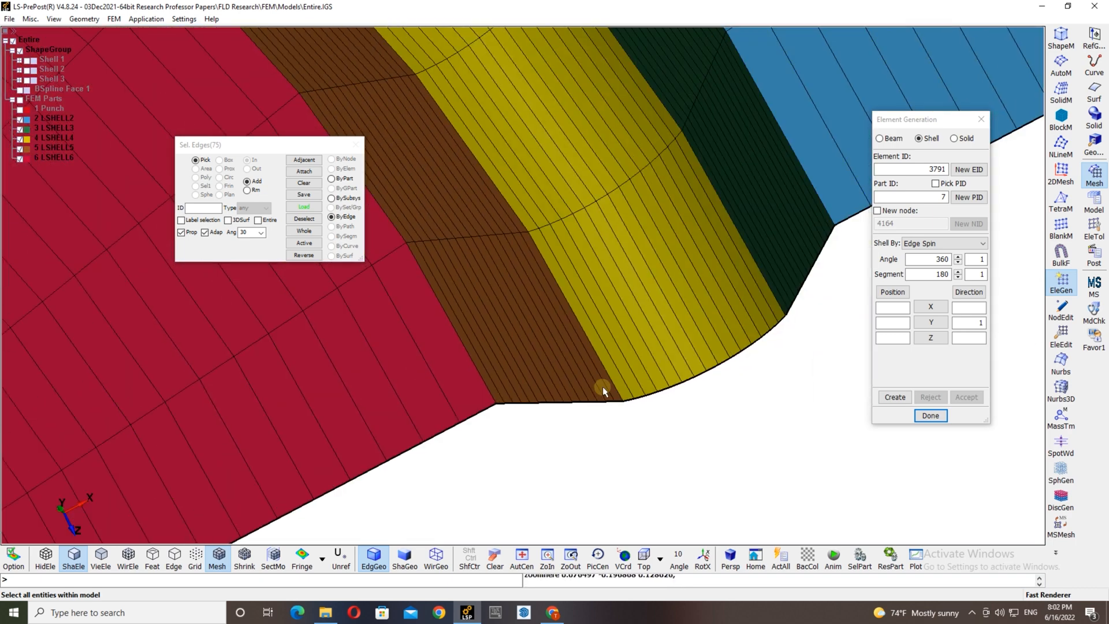
{"action": "left_click", "coordinate": [894, 396]}
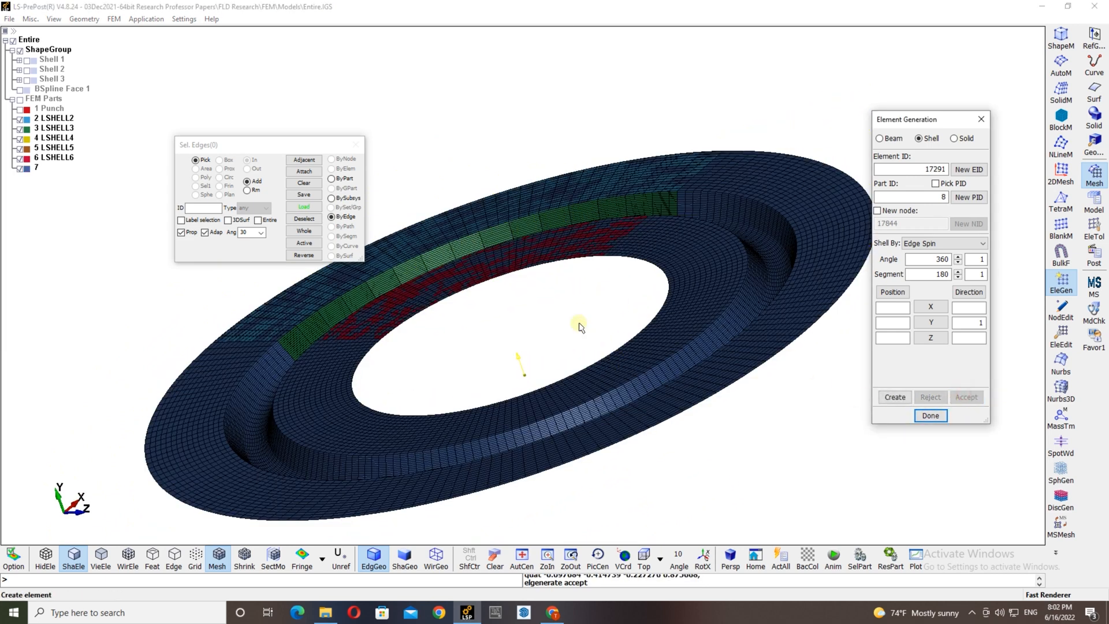
- Close Element Generation, highlight LSHELL3 and LSHELL2, and switch to the Model tools
{"action": "left_click", "coordinate": [930, 415]}
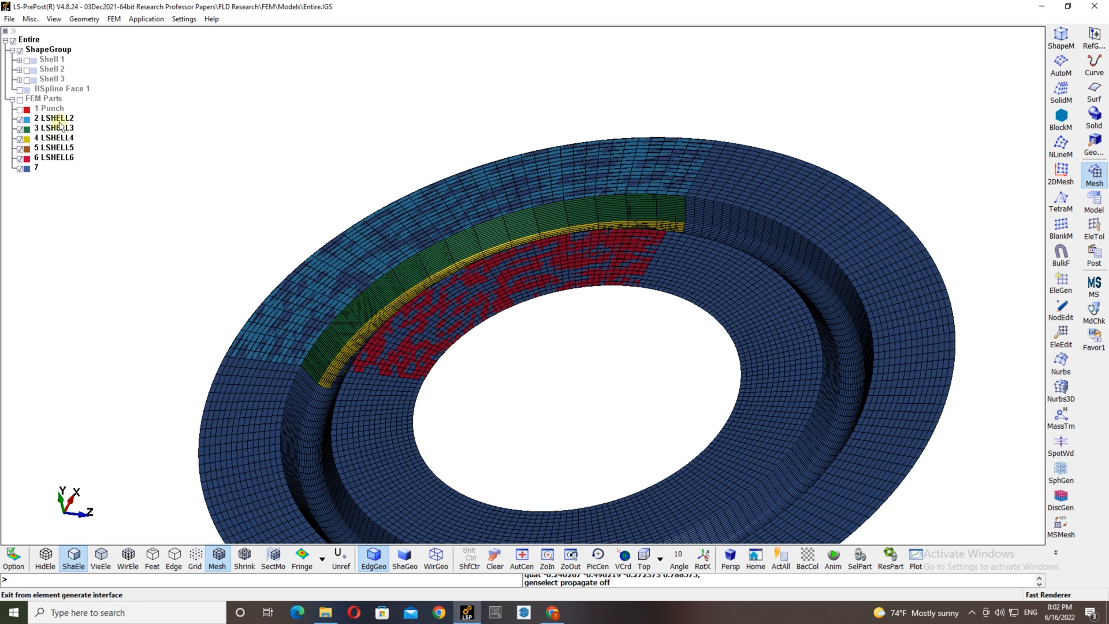
{"action": "left_click", "coordinate": [54, 127]}
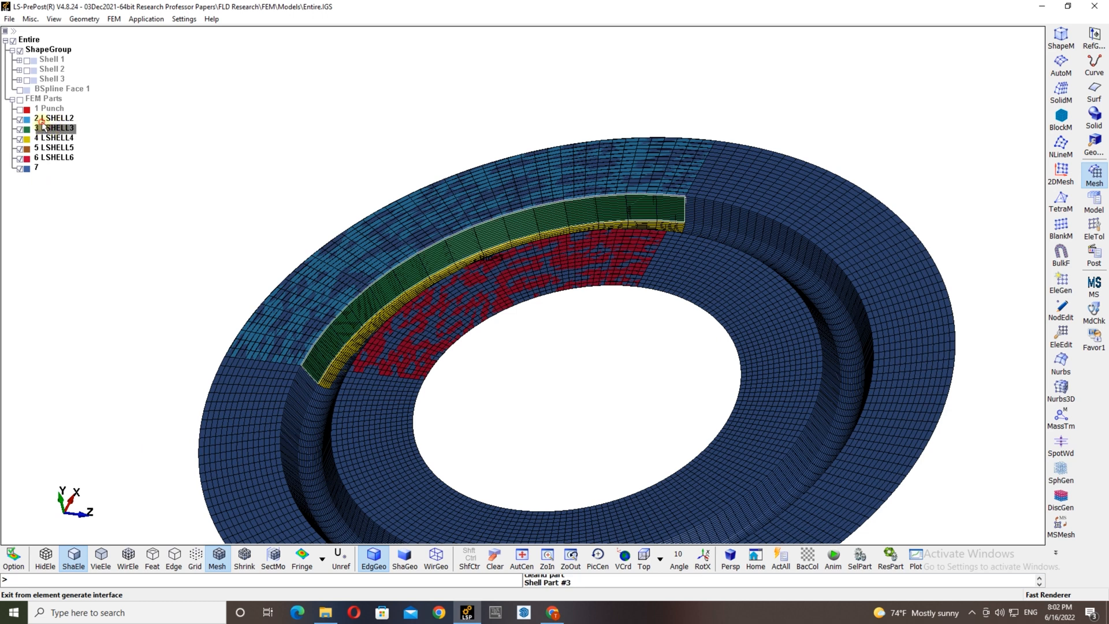
{"action": "left_click", "coordinate": [56, 118]}
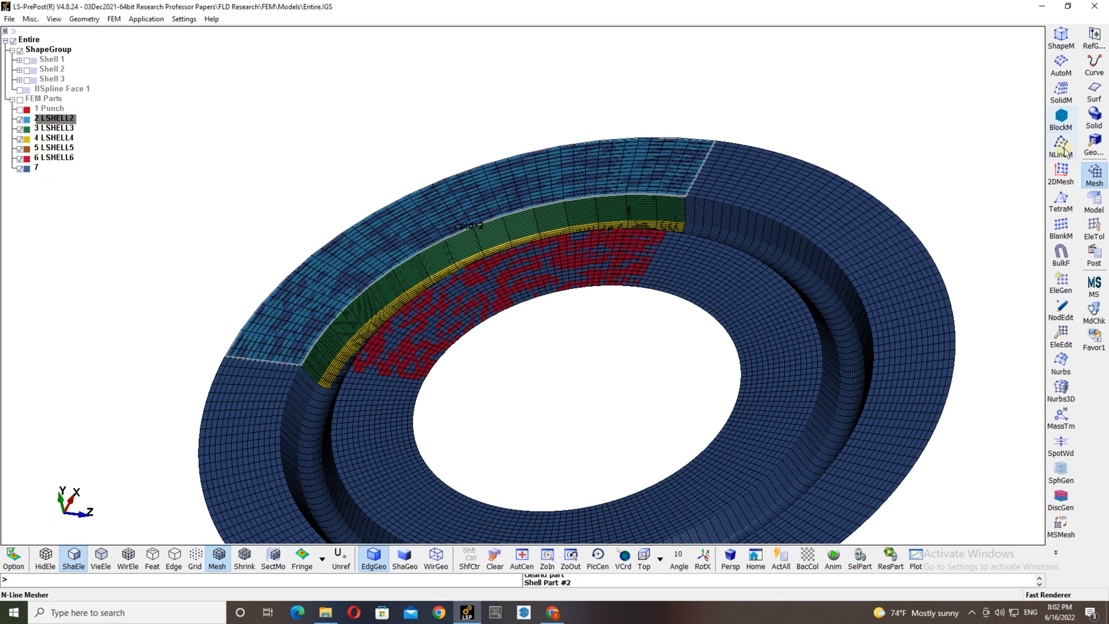
{"action": "left_click", "coordinate": [1095, 228]}
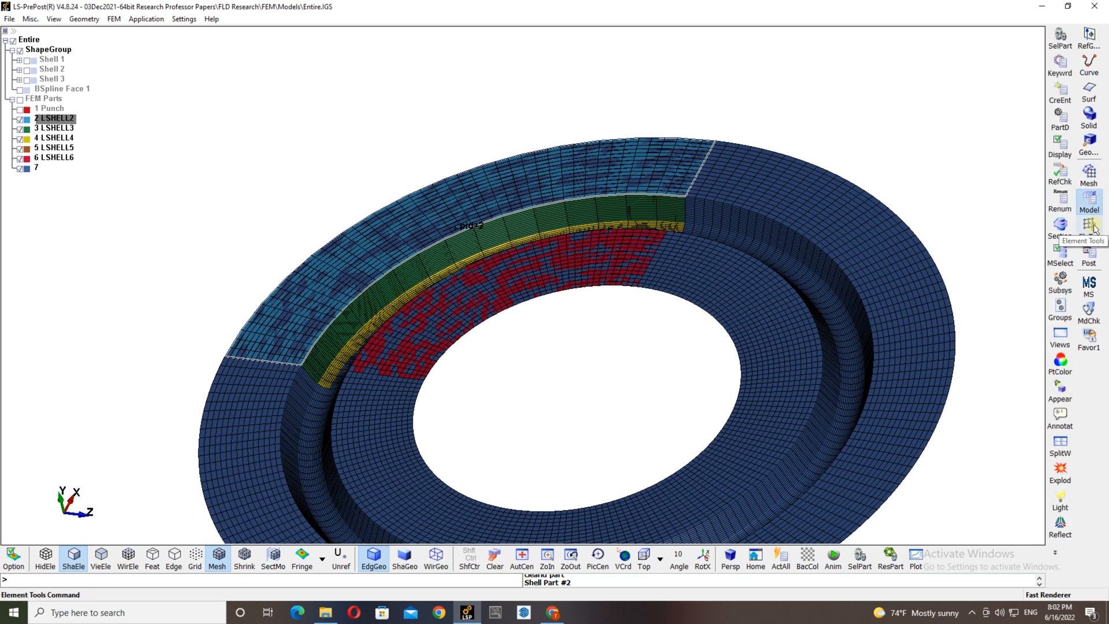
- Delete the leftover LSHELL2–6 part cards in the Keyword Manager PART editor
{"action": "left_click", "coordinate": [1060, 67]}
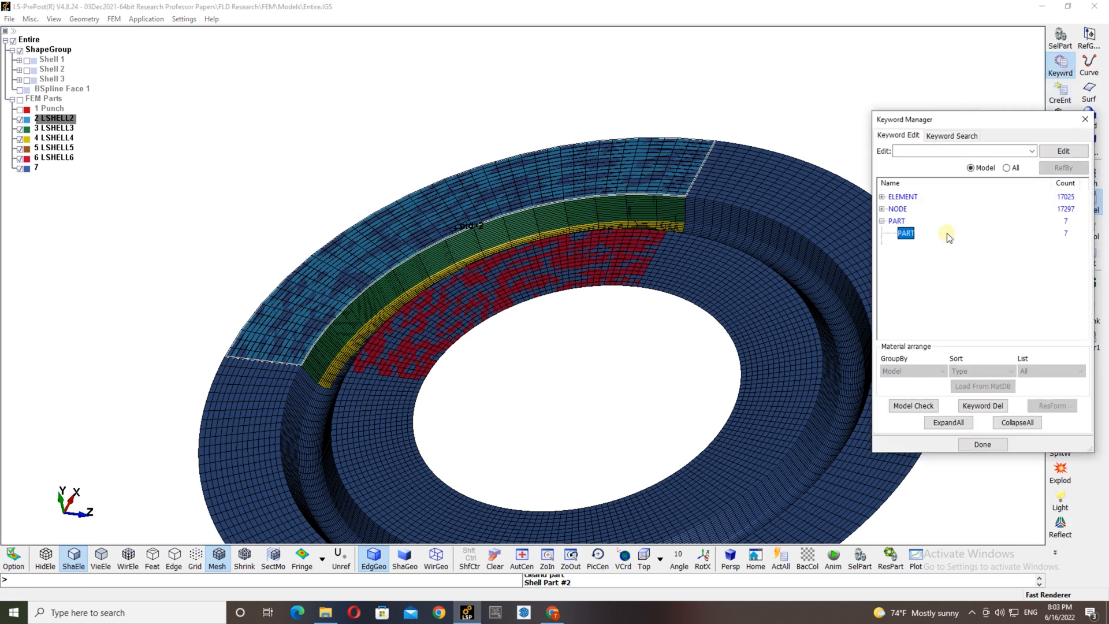
{"action": "double_click", "coordinate": [906, 233]}
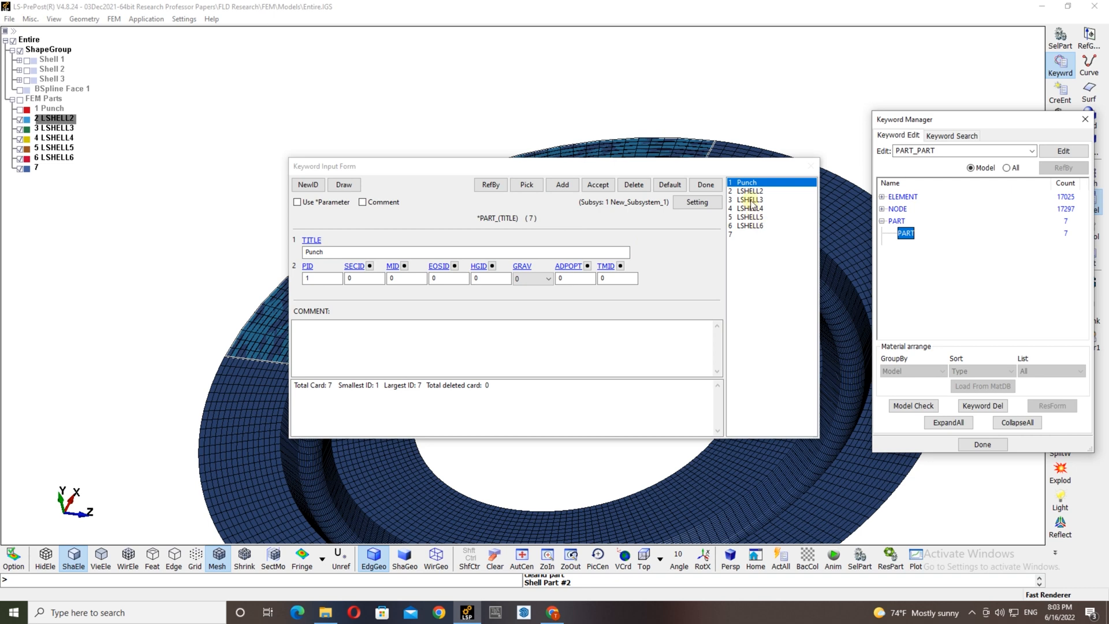
{"action": "left_click", "coordinate": [749, 200]}
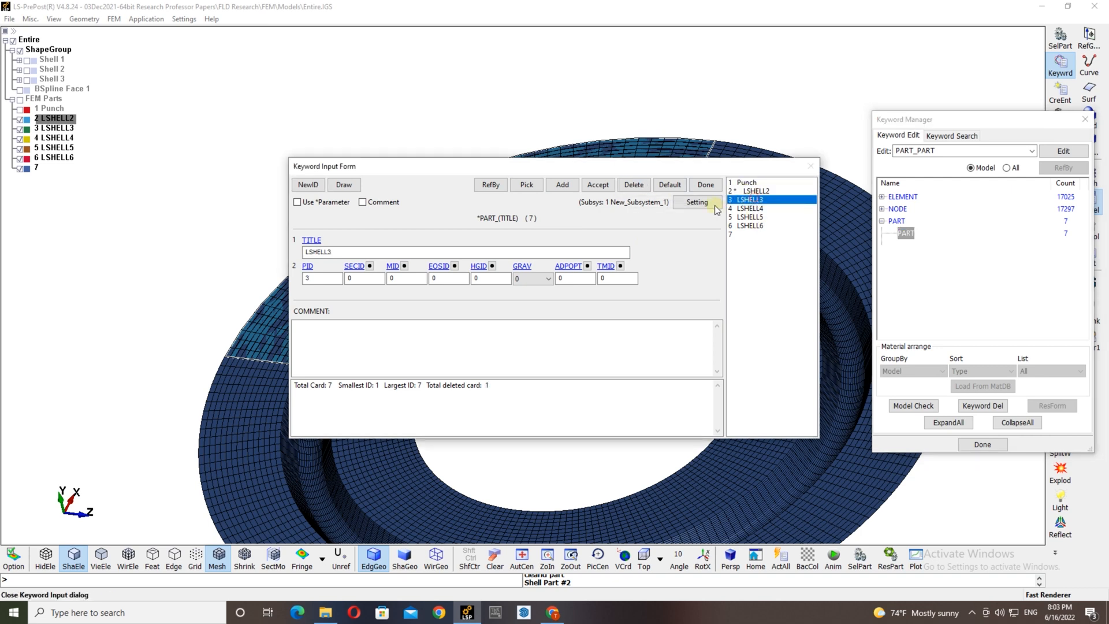
{"action": "left_click", "coordinate": [634, 185]}
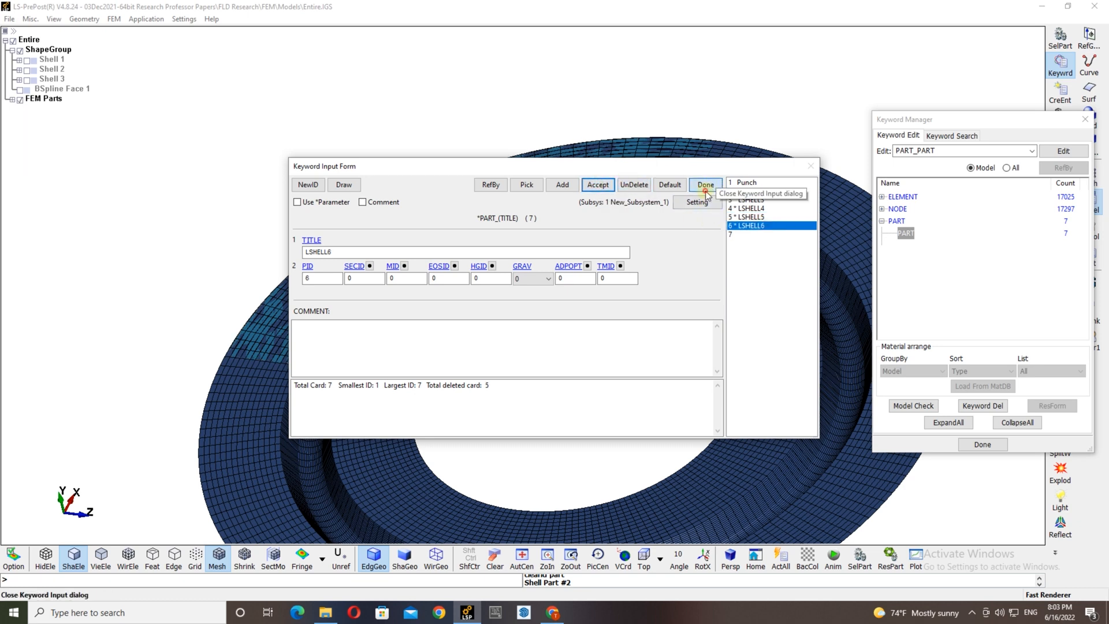
{"action": "left_click", "coordinate": [705, 185]}
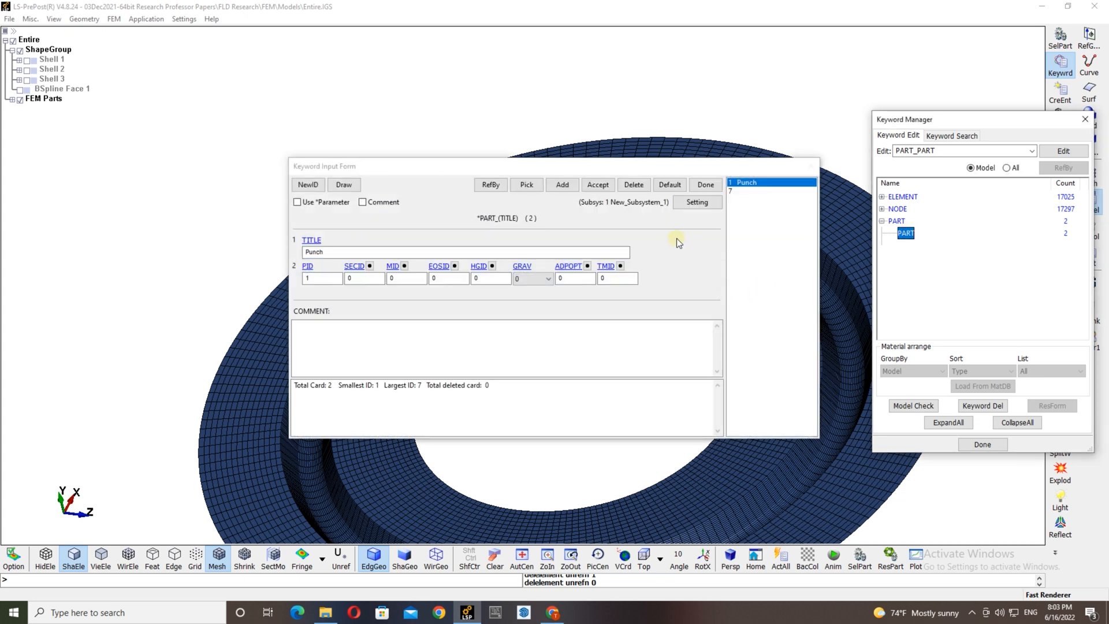
- Give spun part 7 a new id and title it 'Bead'
{"action": "left_click", "coordinate": [307, 185]}
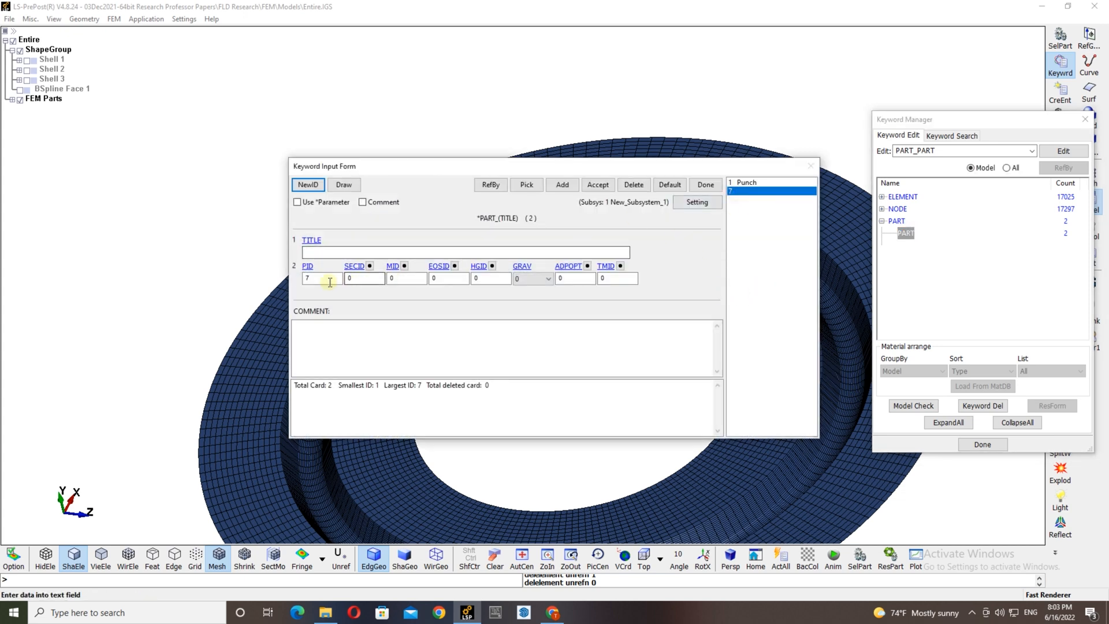
{"action": "left_click", "coordinate": [464, 253]}
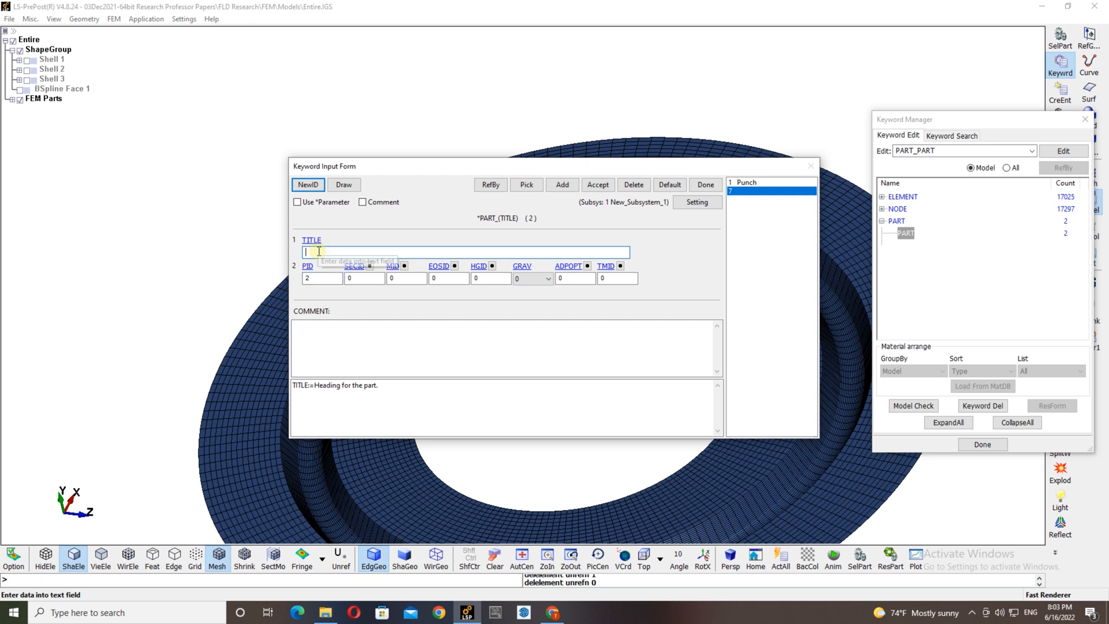
{"action": "type", "text": "Bea"}
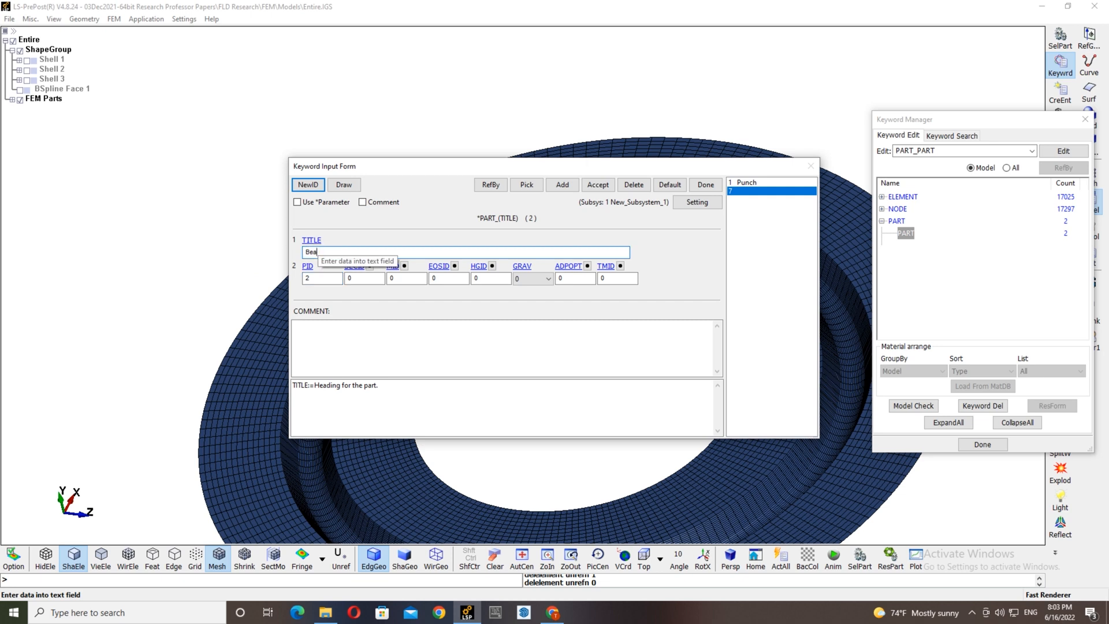
{"action": "left_click", "coordinate": [598, 184]}
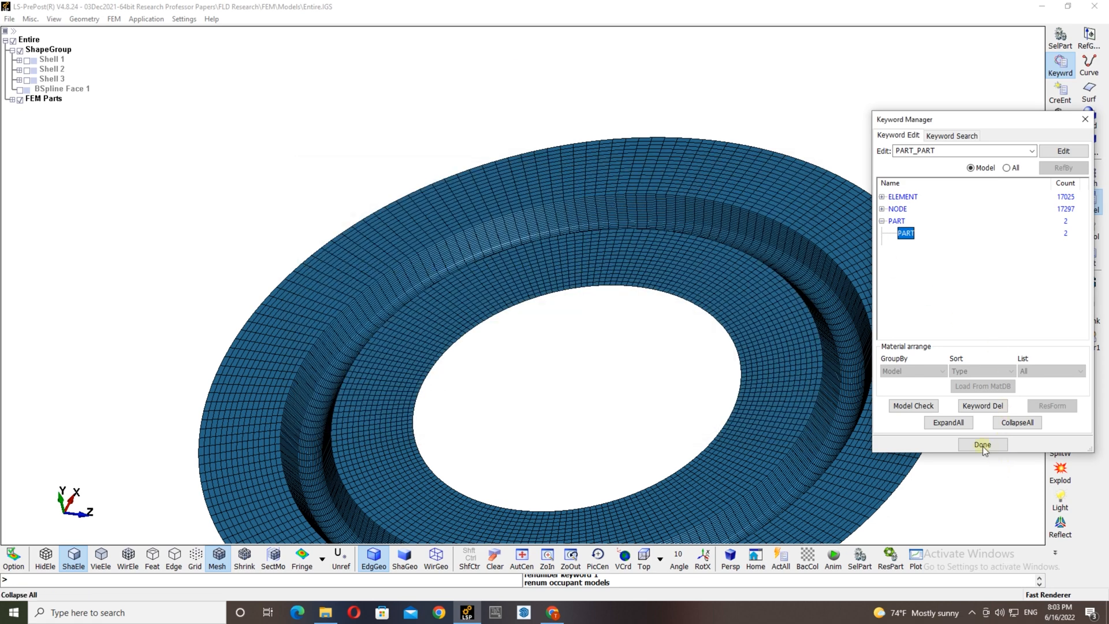
- Close the keyword manager, center the ring and expand FEM Parts to list Punch and Bead
{"action": "left_click", "coordinate": [982, 444]}
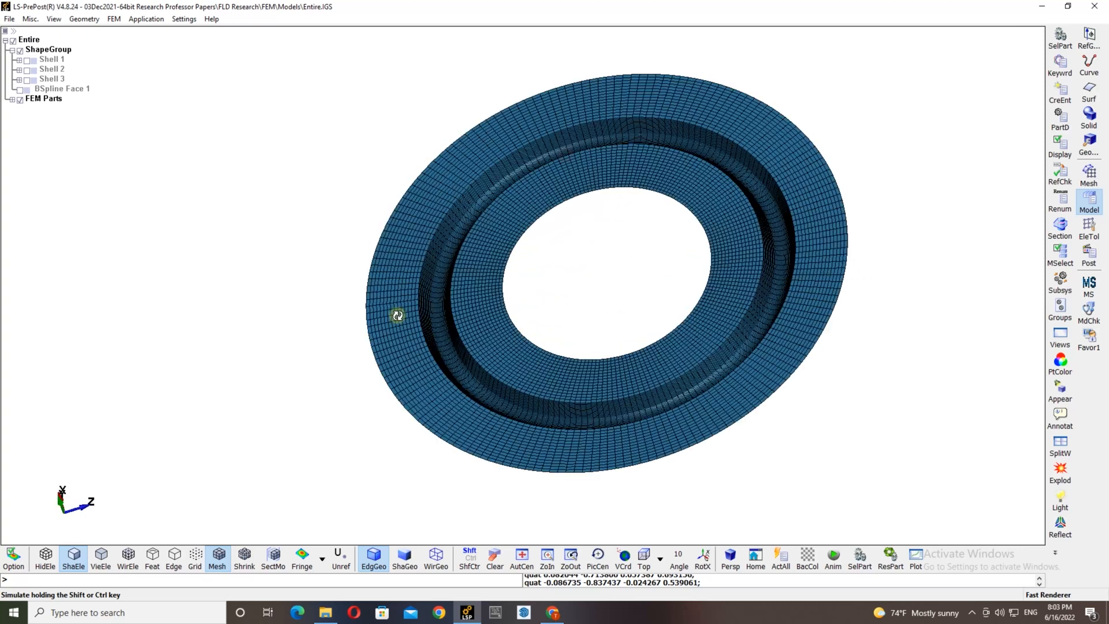
{"action": "left_click", "coordinate": [521, 556]}
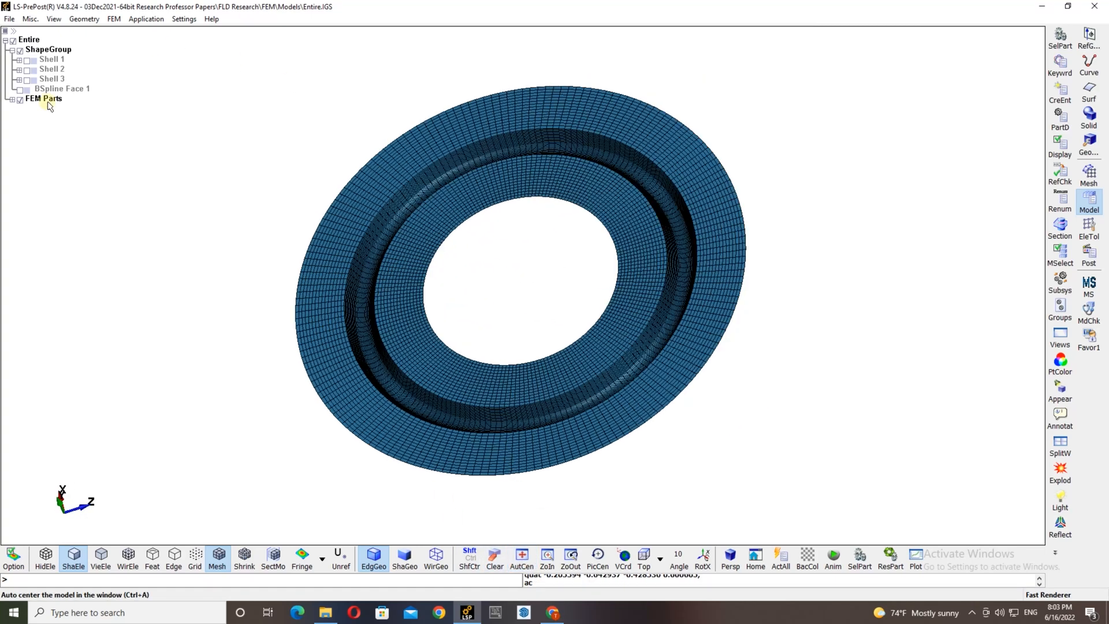
{"action": "left_click", "coordinate": [19, 97]}
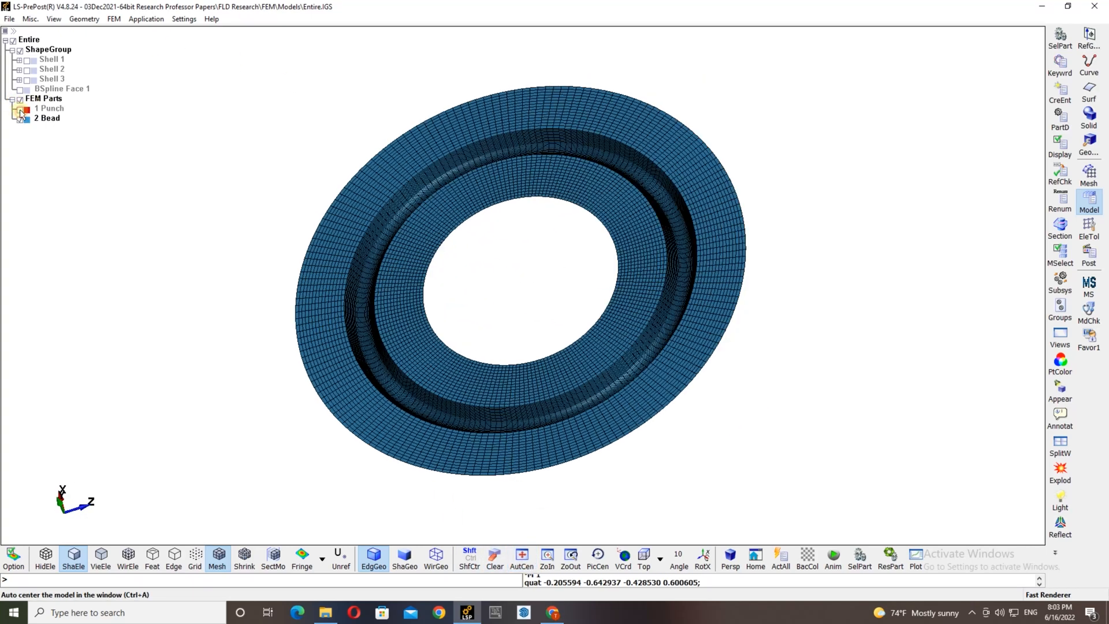